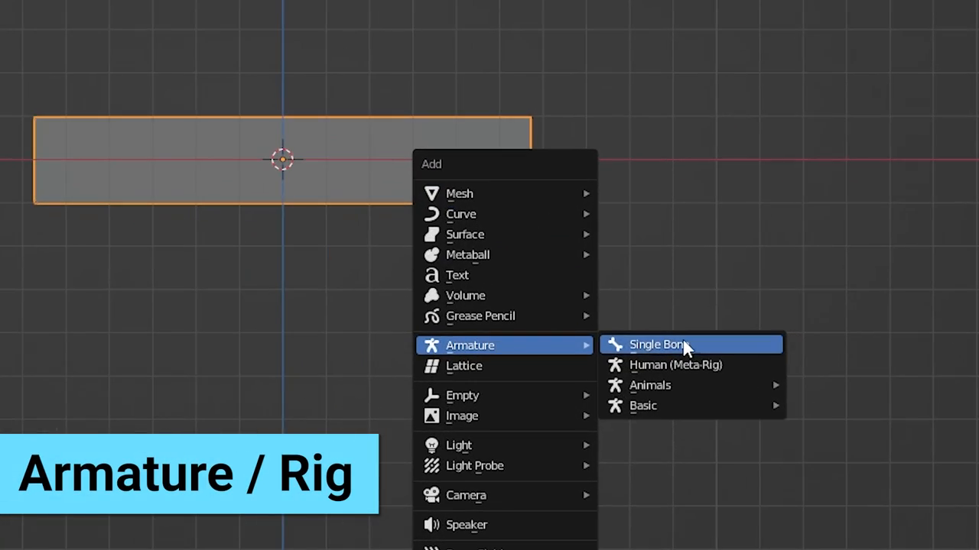
Add a single-bone armature and confirm Rigify is enabled under Preferences add-ons 'rig'.
left_click(656, 344)
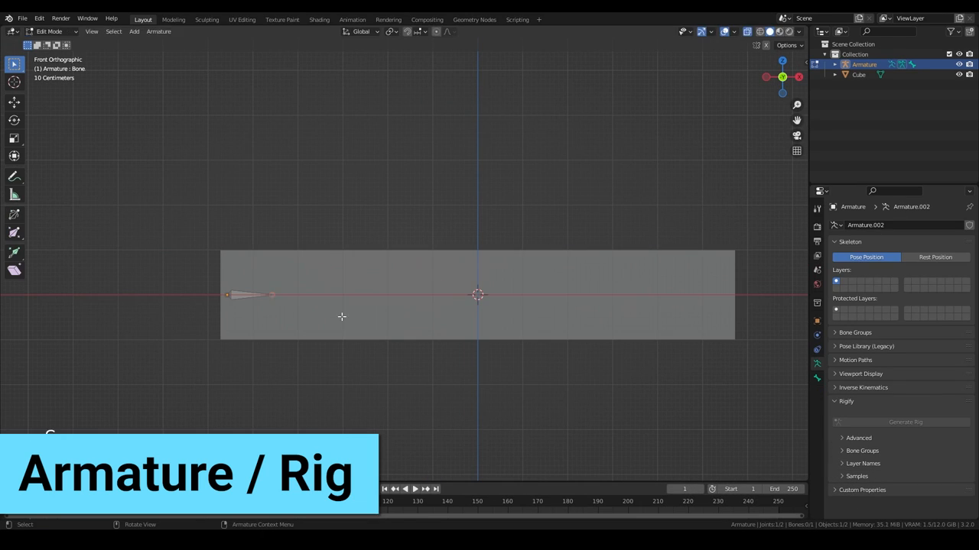
key("Tab")
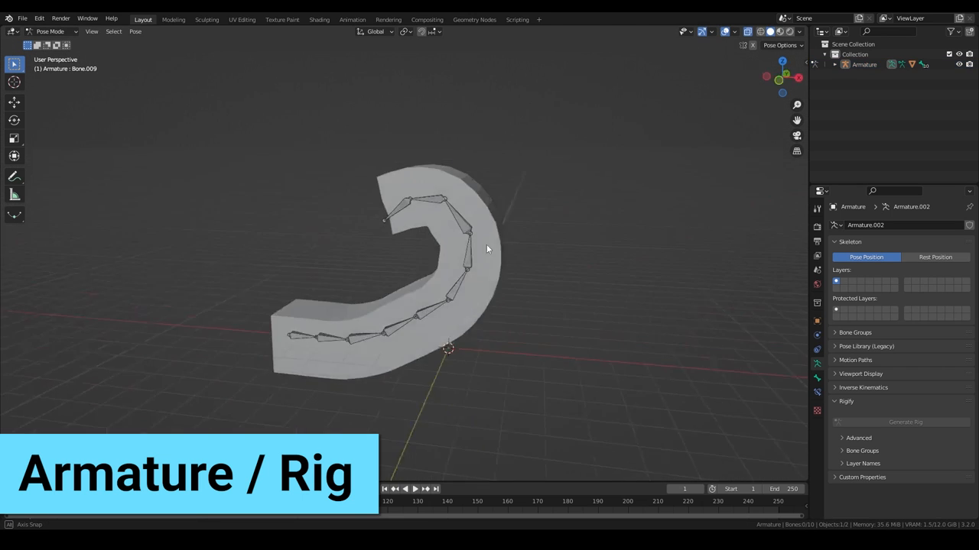
key("Ctrl+Tab")
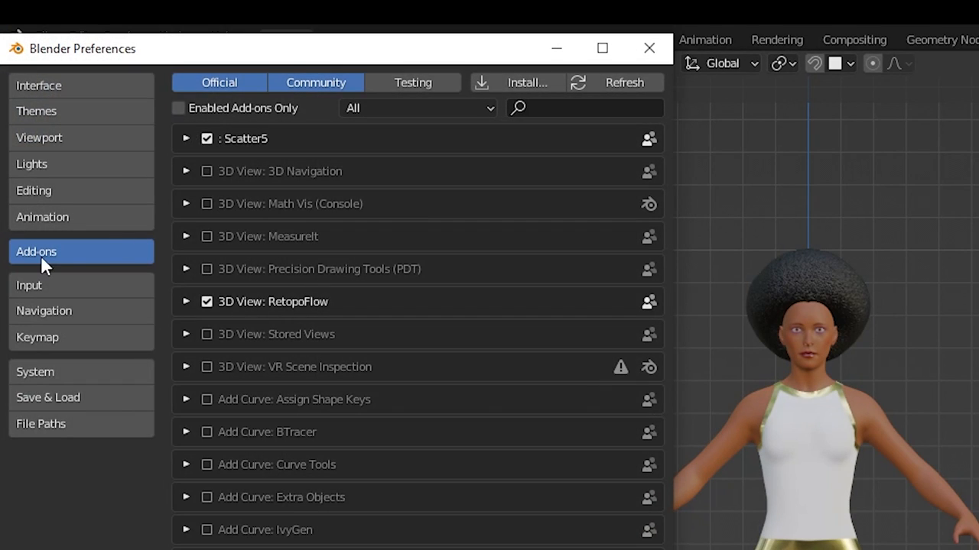
type("rig")
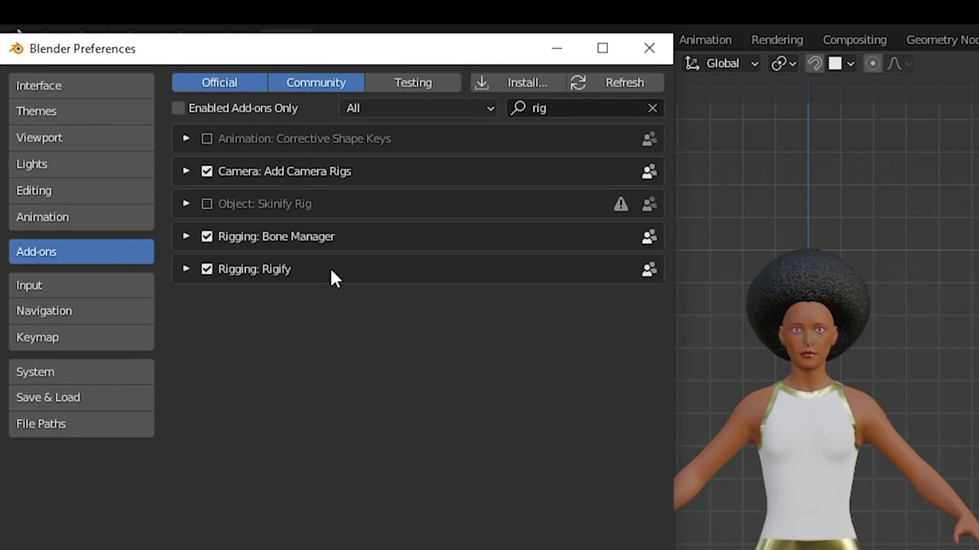
left_click(186, 269)
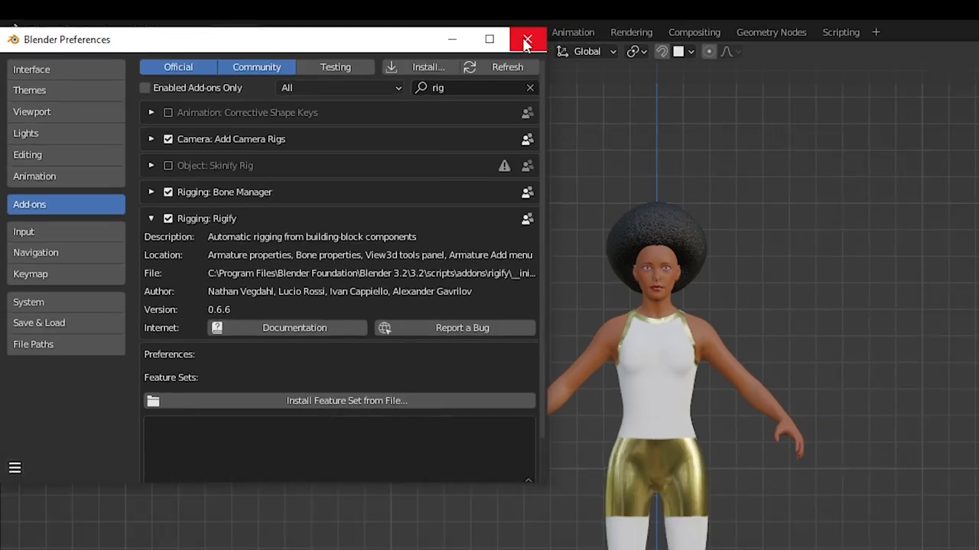
left_click(527, 39)
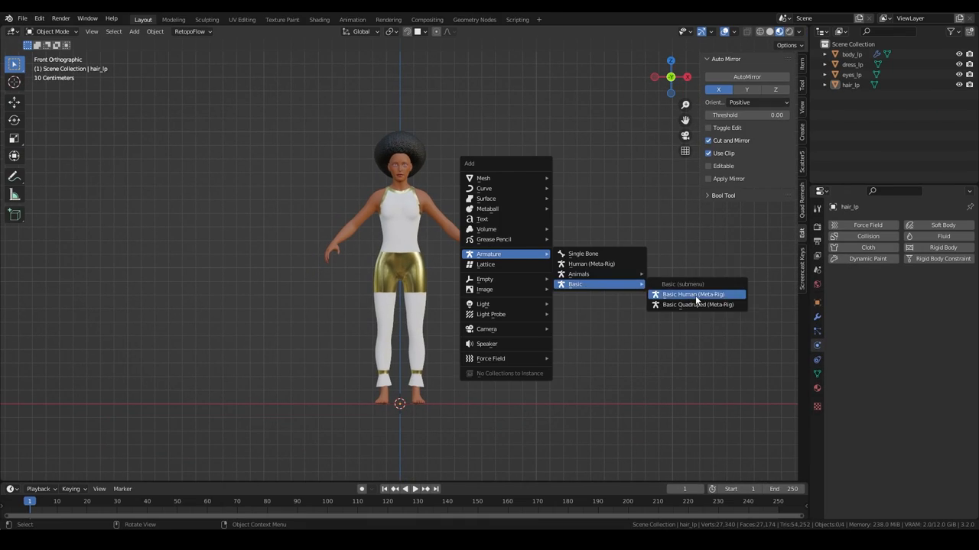
Add the full Human (Meta-Rig) armature alongside the character.
left_click(692, 294)
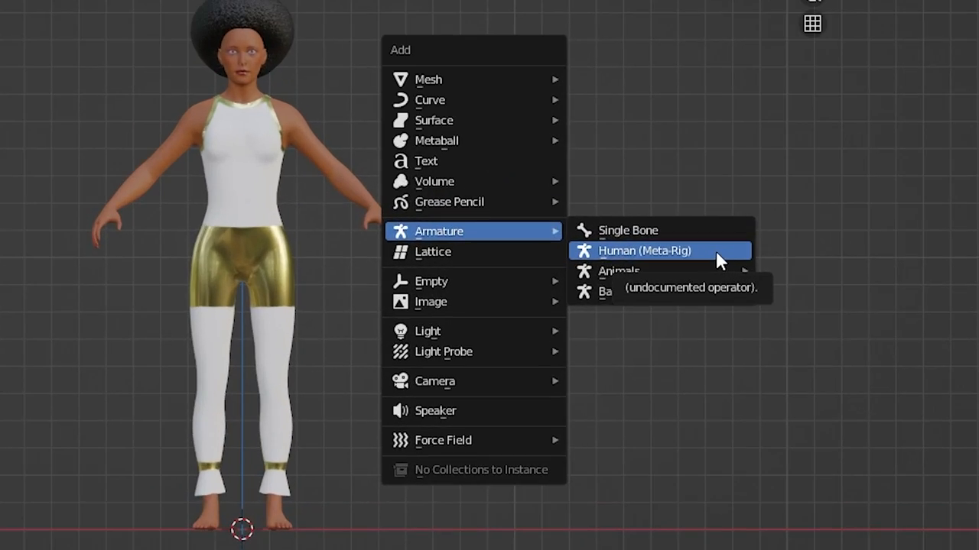
left_click(644, 251)
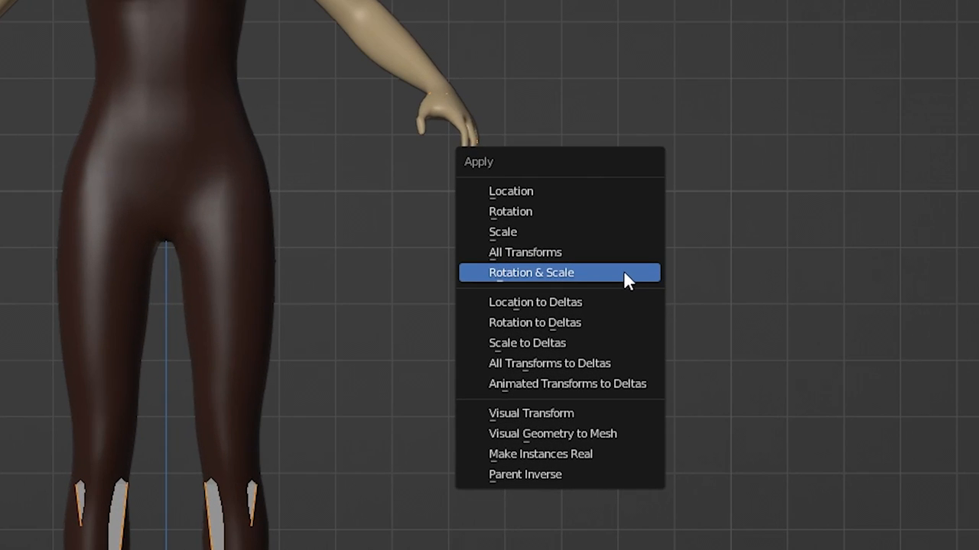
Apply rotation and scale, generate the Rigify rig, hide the metarig, then start parenting.
left_click(531, 272)
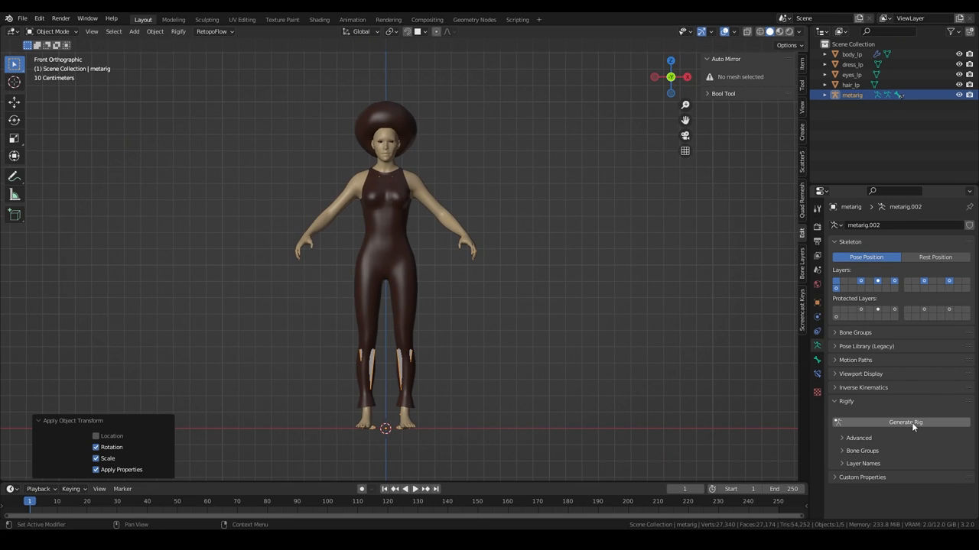
left_click(905, 422)
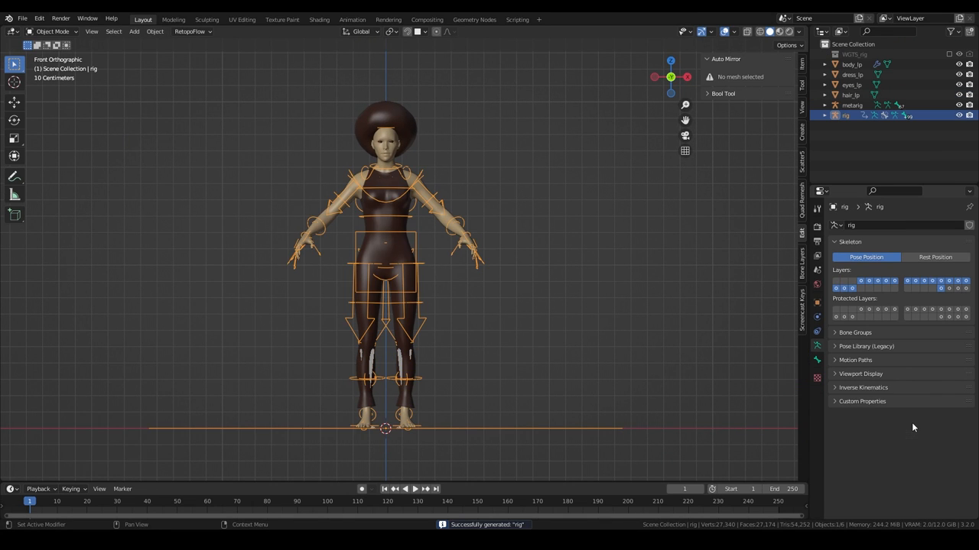
left_click(852, 106)
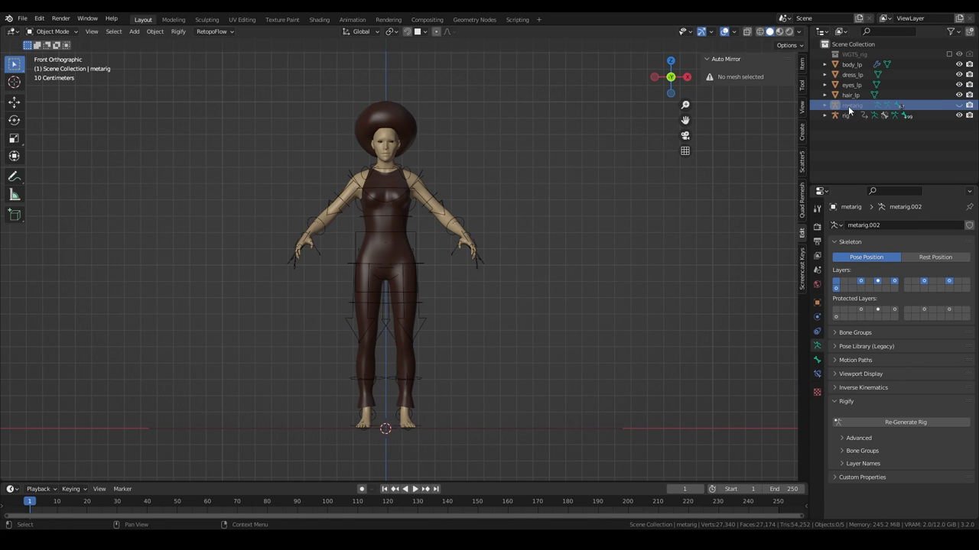
left_click(845, 116)
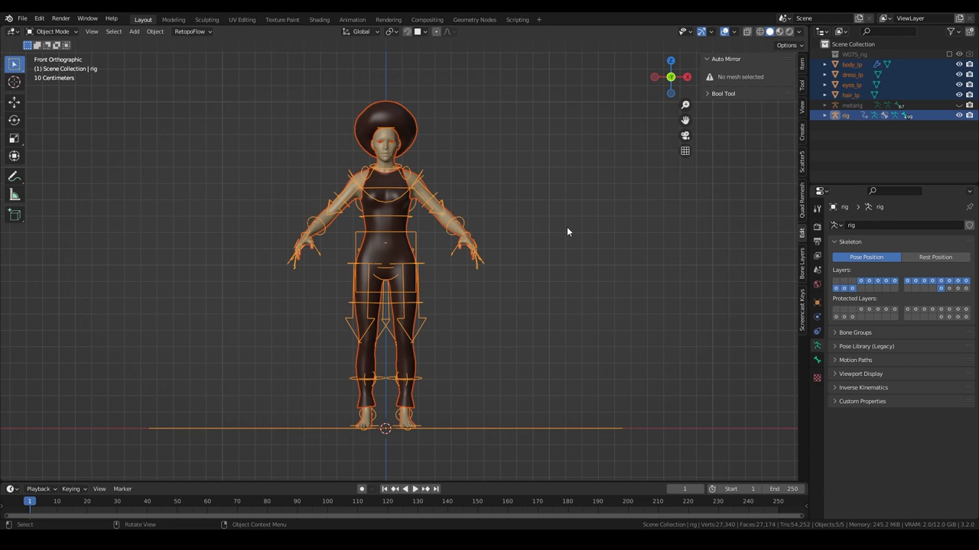
key("ctrl+p")
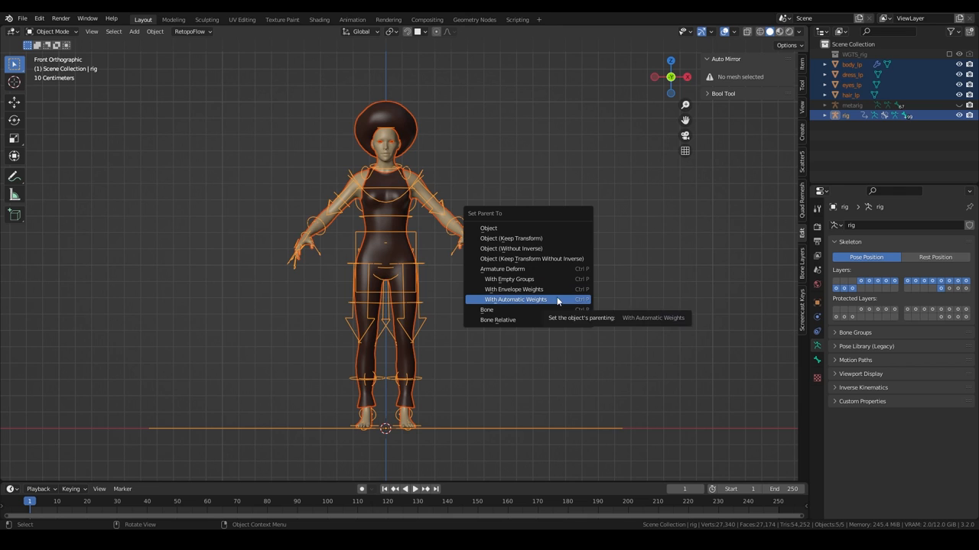
Parent the meshes using Armature Deform With Automatic Weights.
left_click(514, 299)
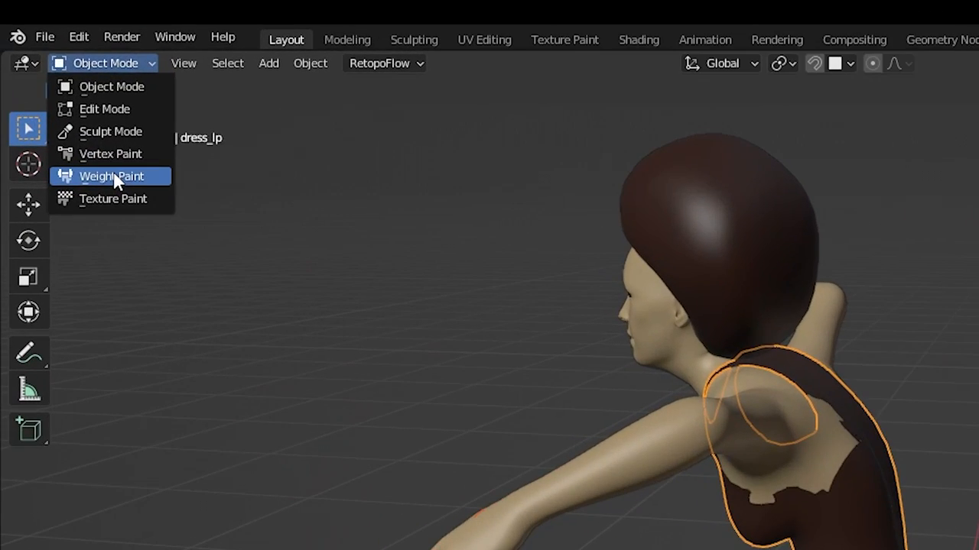
Switch dress_lp into Weight Paint mode.
left_click(112, 176)
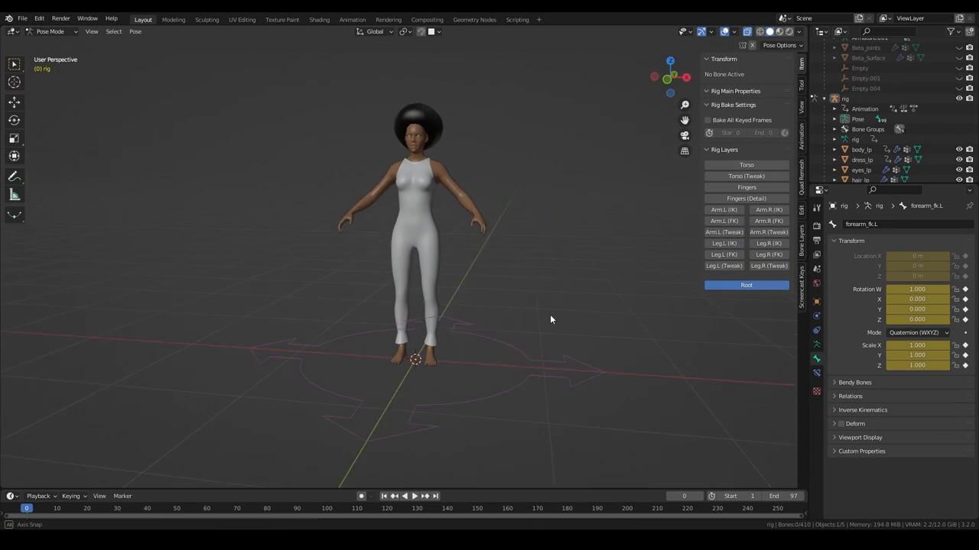
Enable the Arm and Leg rig layers and bend forearm_fk.L upward as a test.
left_click(745, 420)
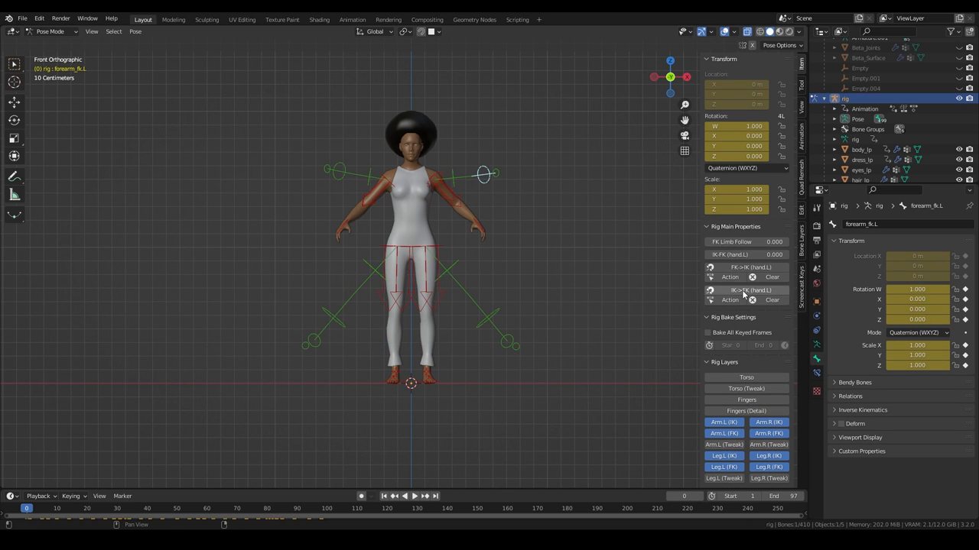
left_click_drag(482, 174, 477, 187)
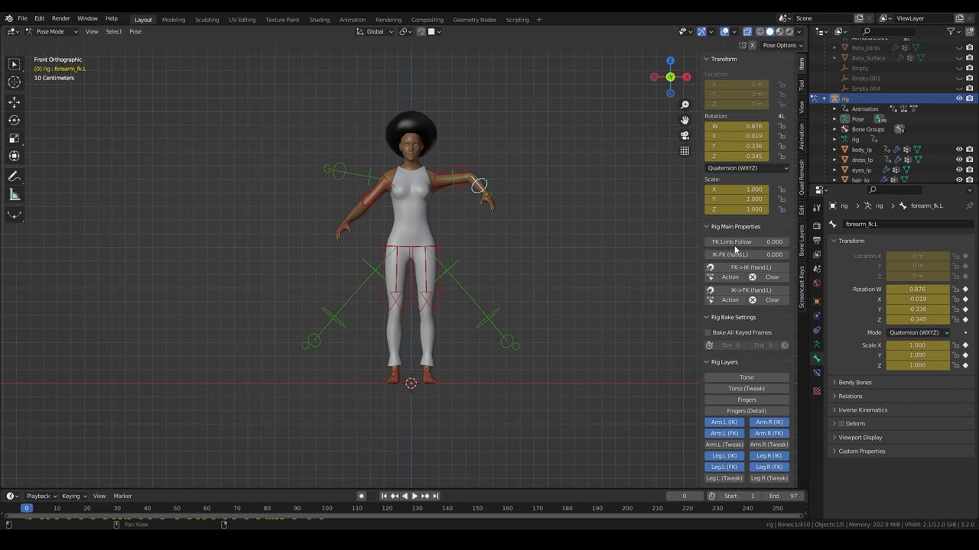
left_click(749, 255)
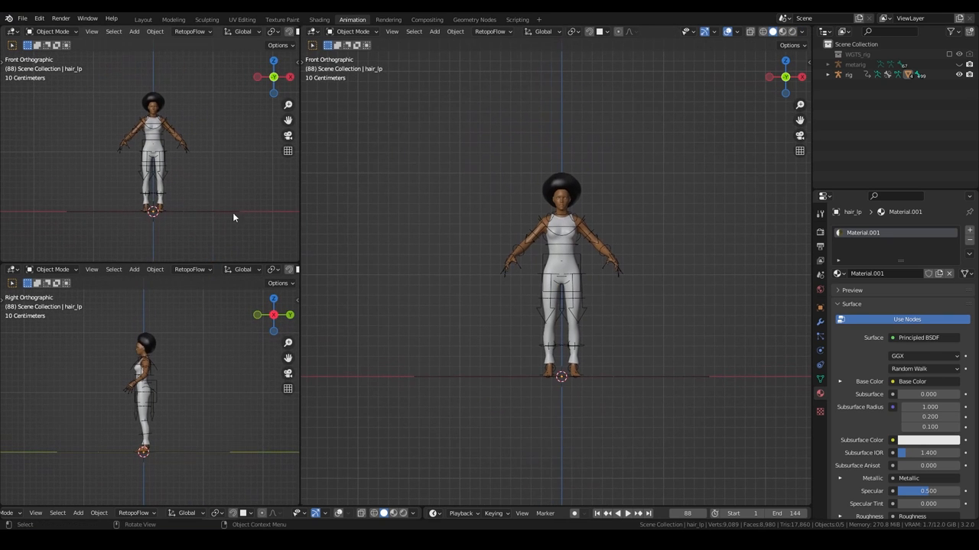
Set side views to Material Preview and make the bottom area a Dope Sheet Action Editor.
left_click(216, 31)
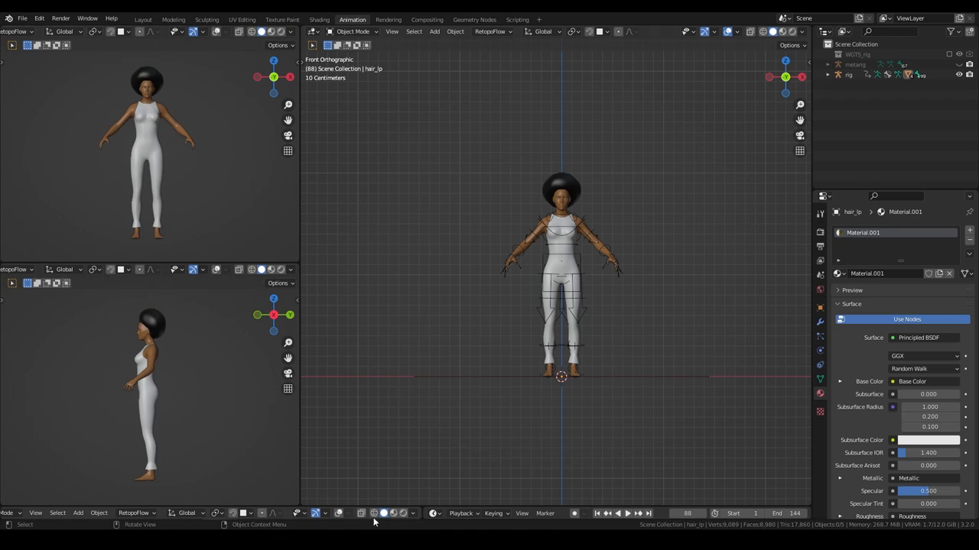
left_click(165, 279)
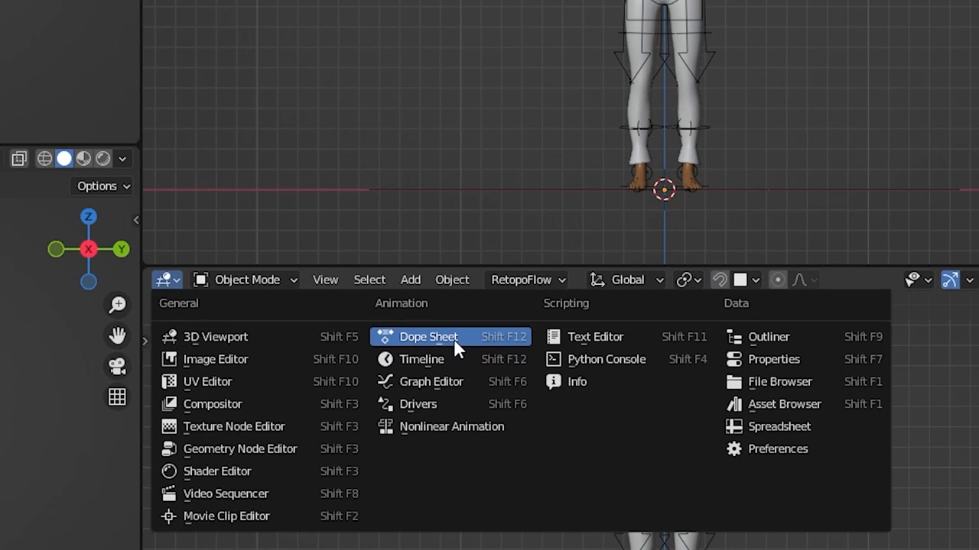
left_click(428, 336)
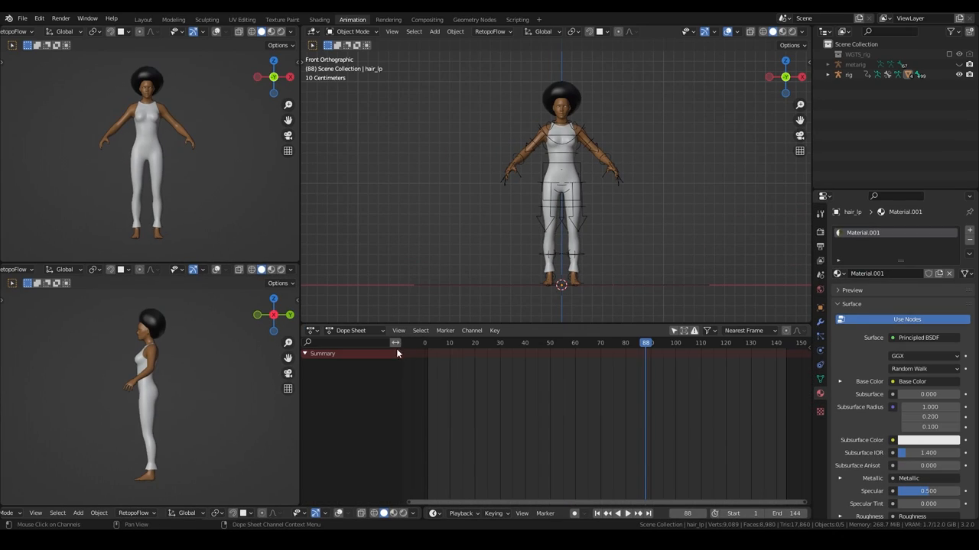
left_click(355, 330)
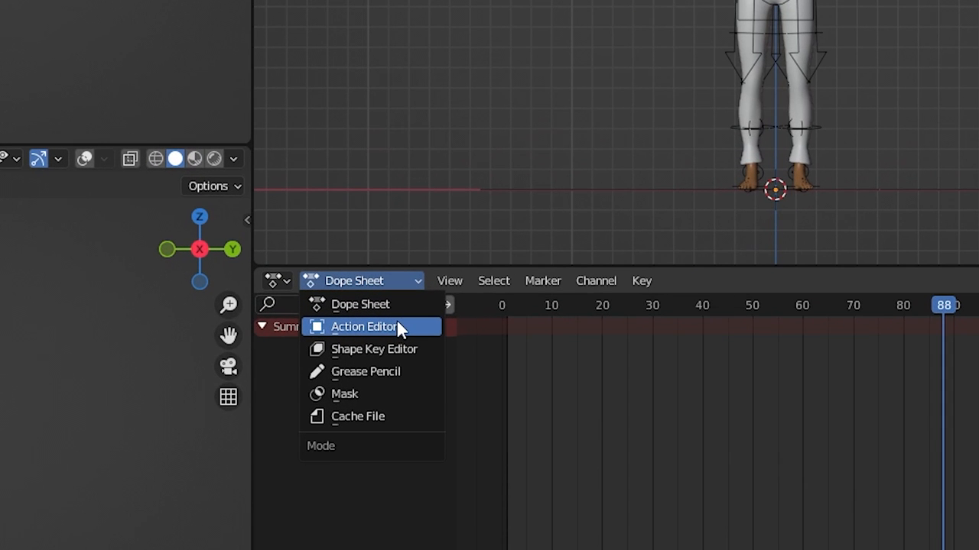
left_click(365, 326)
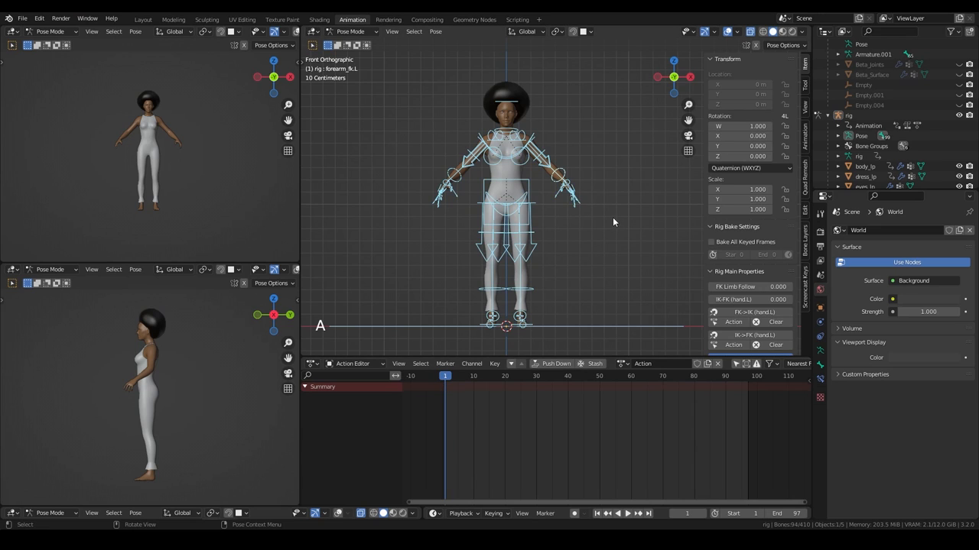
Key Location, Rotation & Scale on all bones and play back the pose action.
key("i")
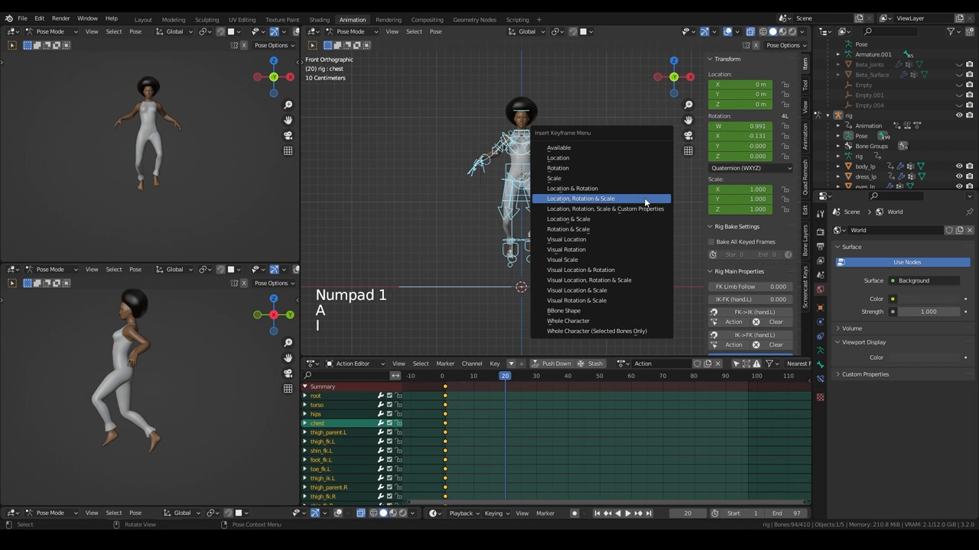
left_click(580, 198)
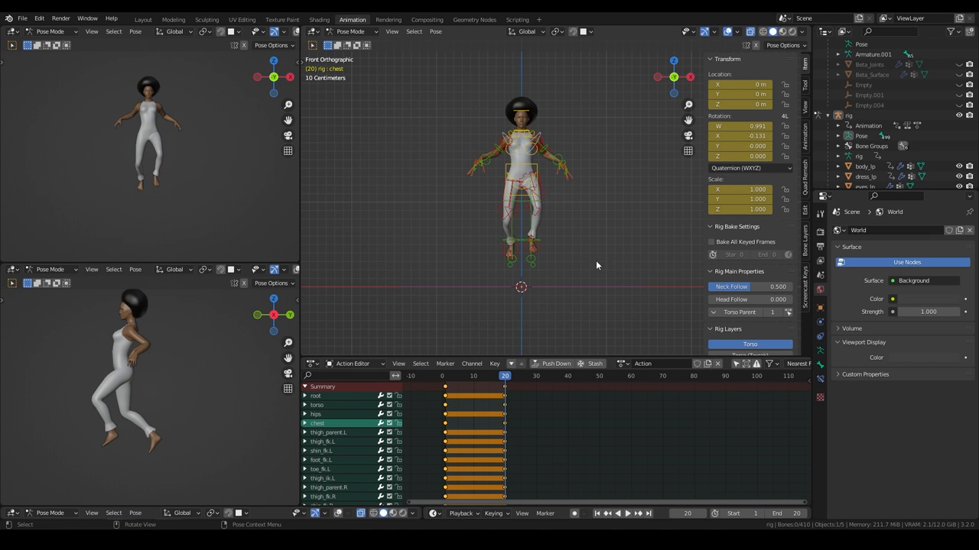
key("space")
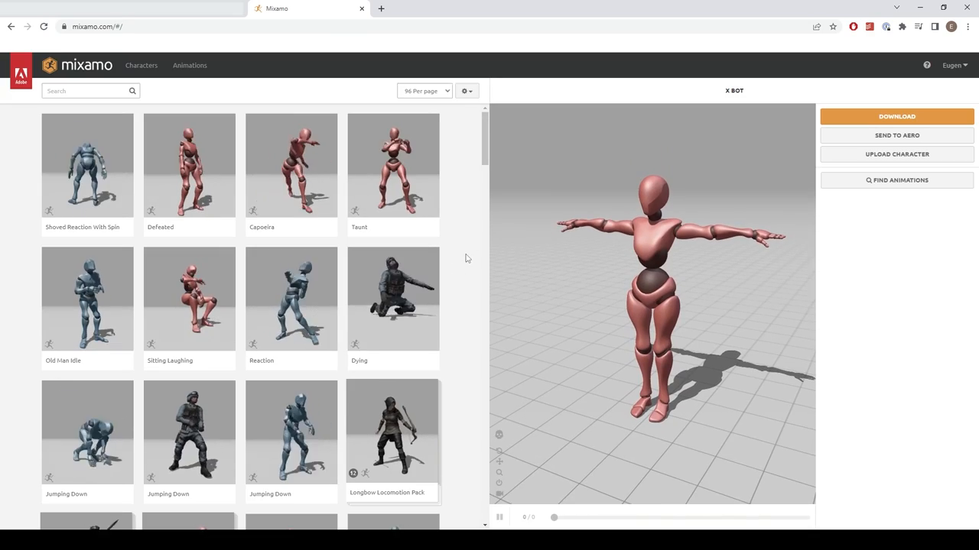
Search Mixamo for 'dance' and download Hip Hop Dancing as FBX with skin at 30 fps.
type("dance")
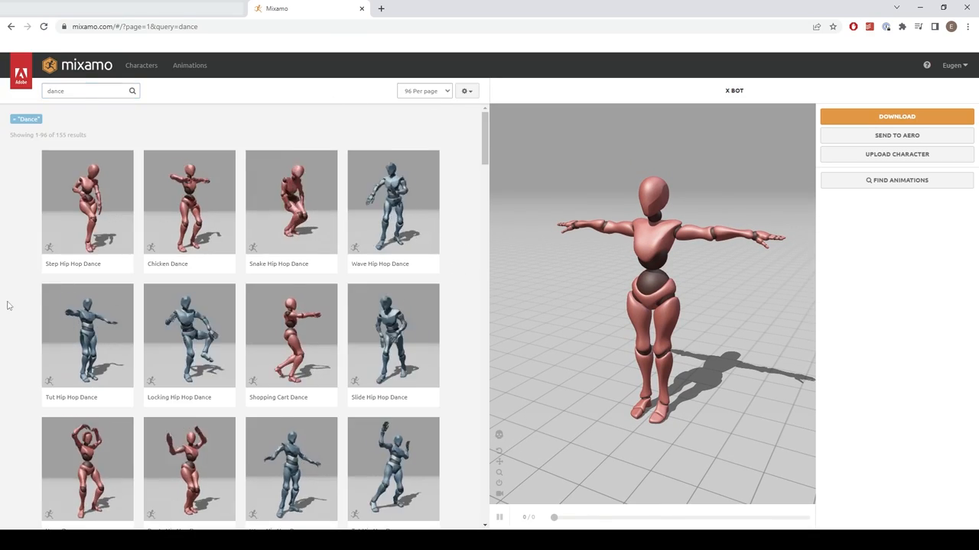
scroll("down", 3)
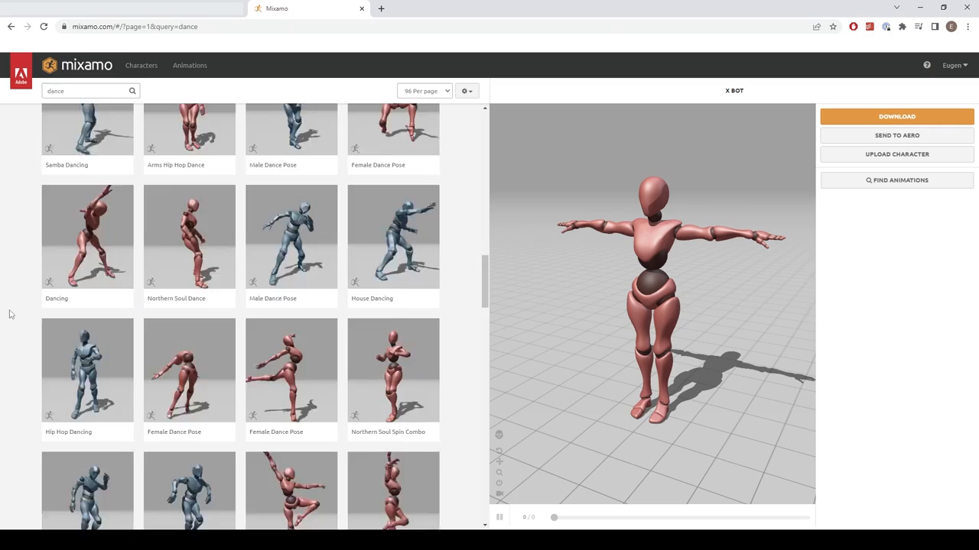
left_click(88, 218)
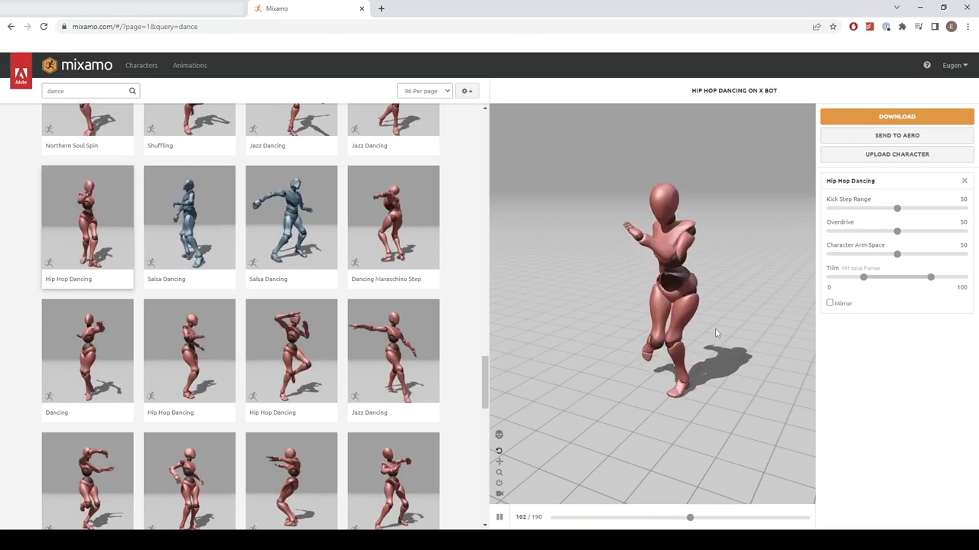
left_click(896, 116)
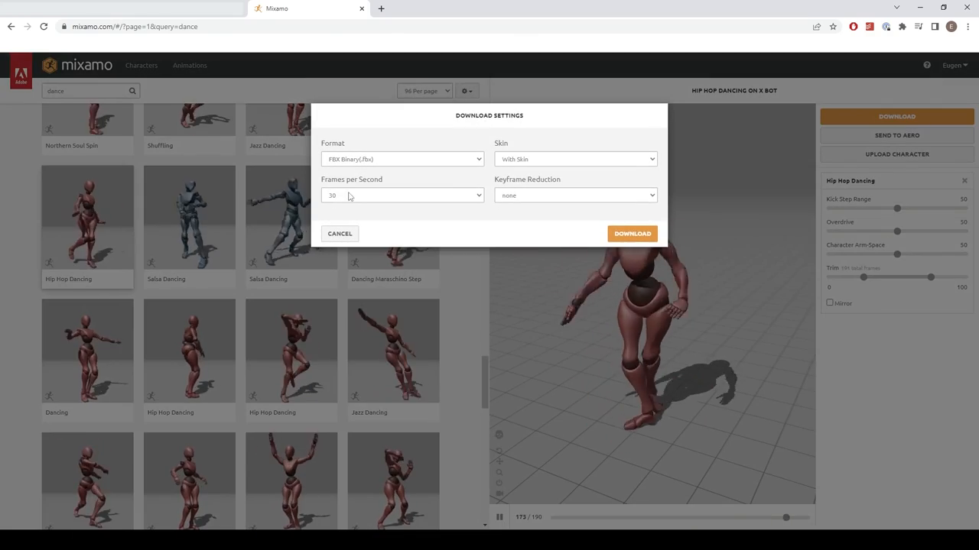
left_click(631, 233)
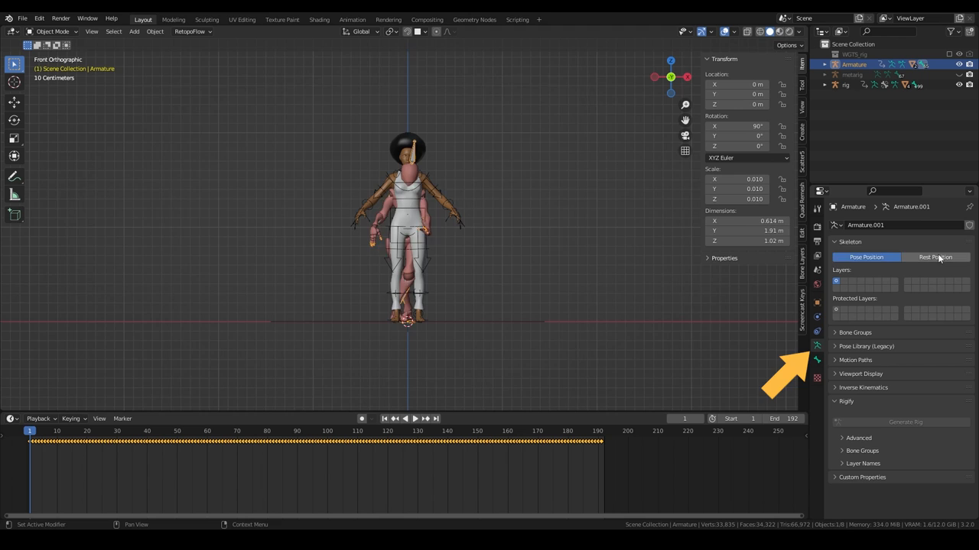
Turn on Rest Position in the Mixamo armature's Armature Data properties.
left_click(935, 257)
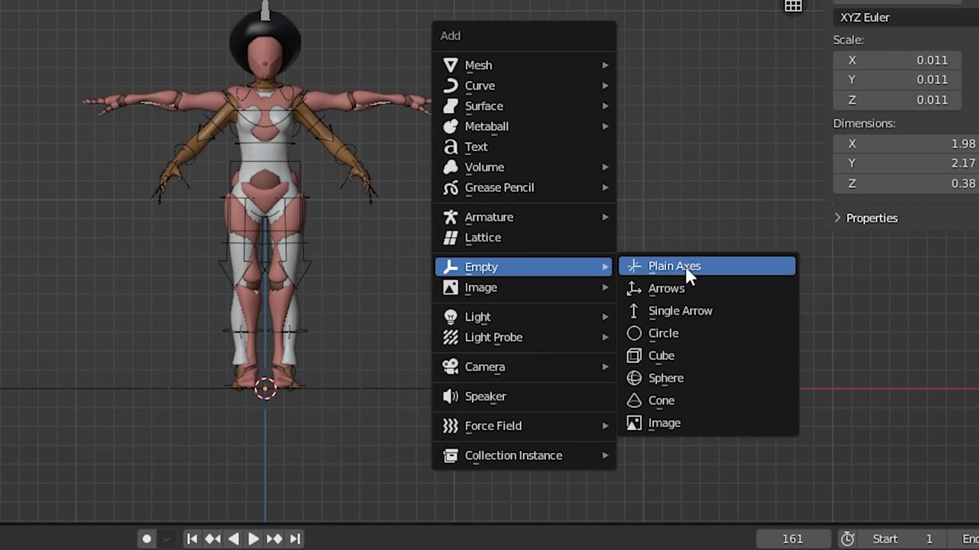
Add a plain-axes empty and set its display shape to Cone.
left_click(673, 266)
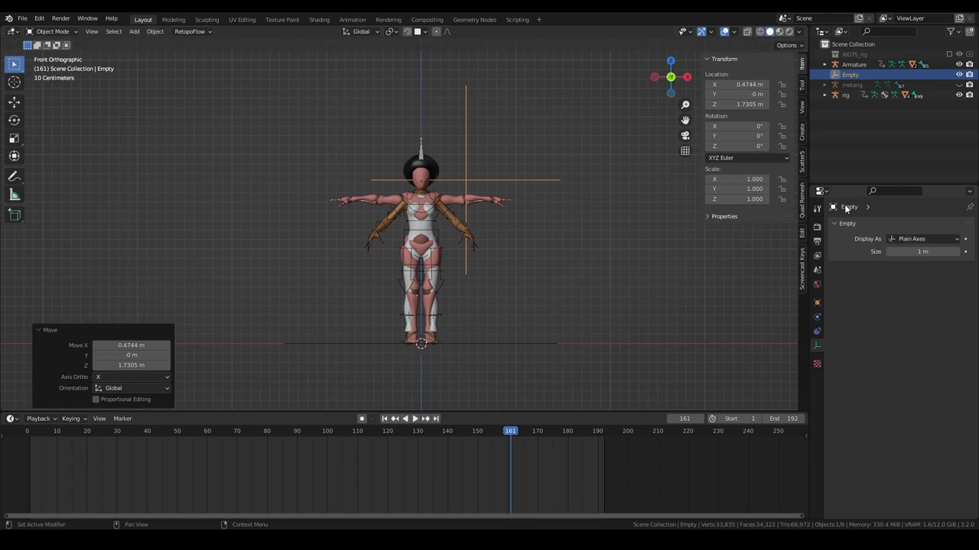
left_click(923, 239)
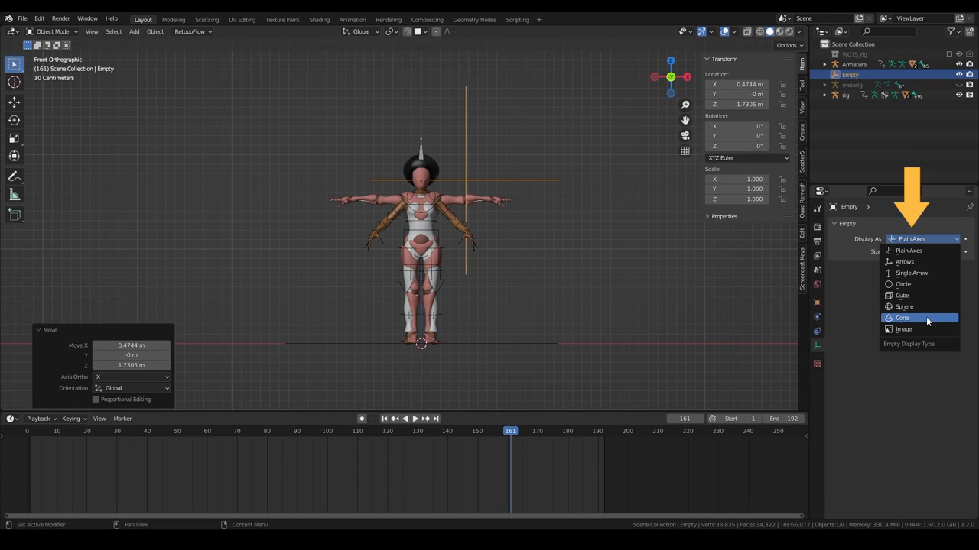
left_click(903, 318)
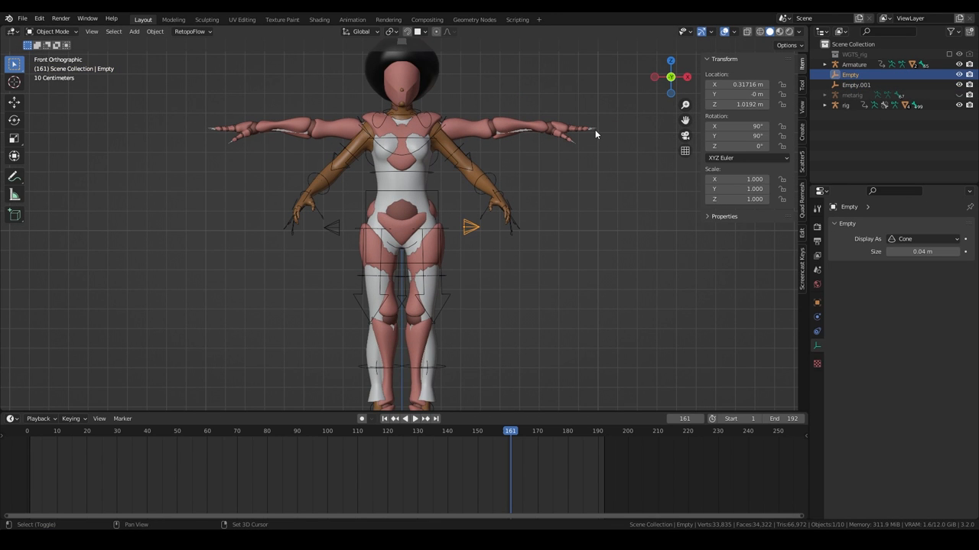
Select the Mixamo armature in Pose Mode and parent the empties to mixamorig:Hips.
left_click(853, 64)
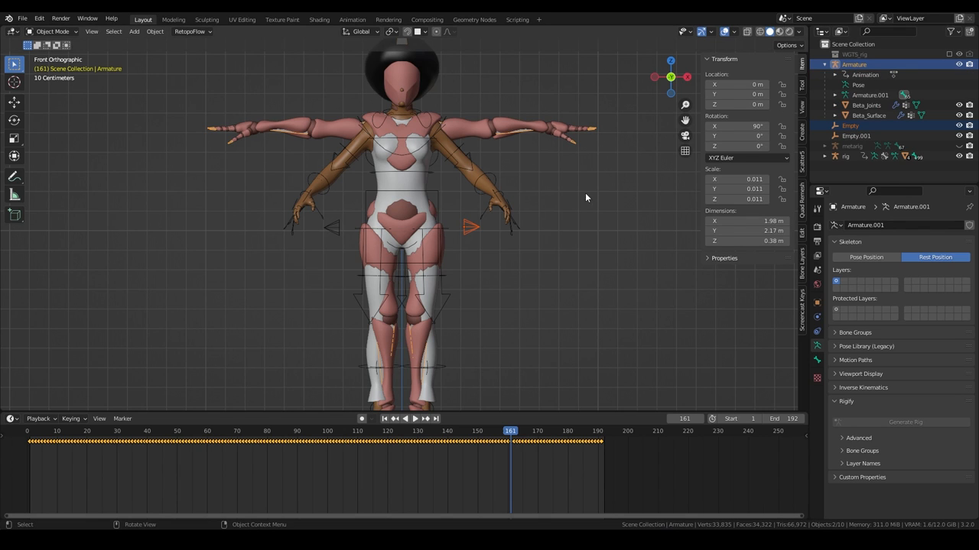
left_click(52, 31)
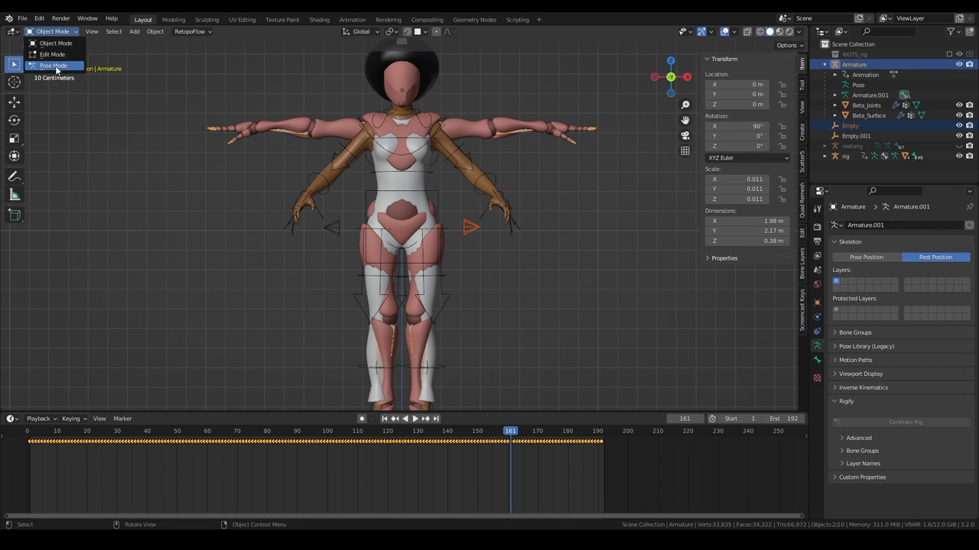
left_click(53, 65)
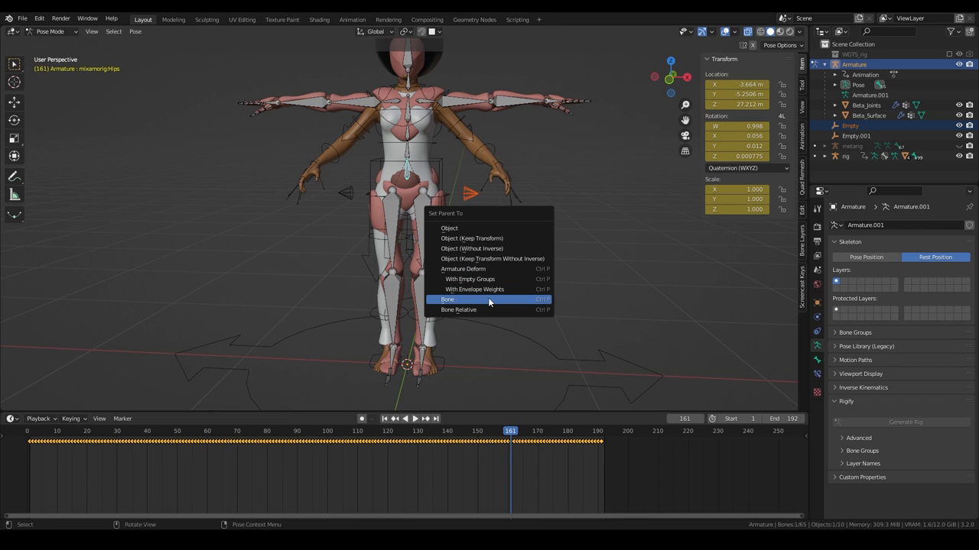
left_click(447, 299)
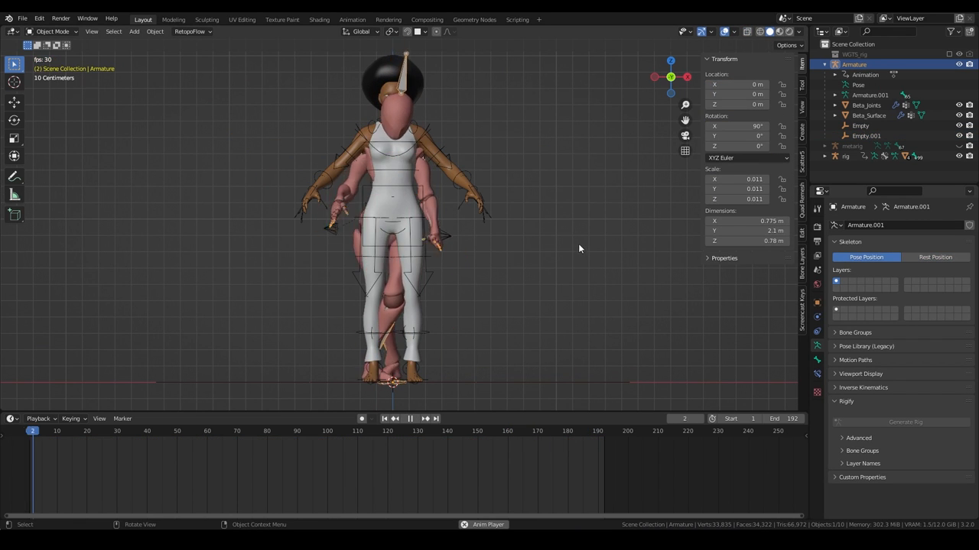
Parent Empty.002 and Empty.003 to the Rigify rig's thigh_parent.R bone.
left_click(935, 257)
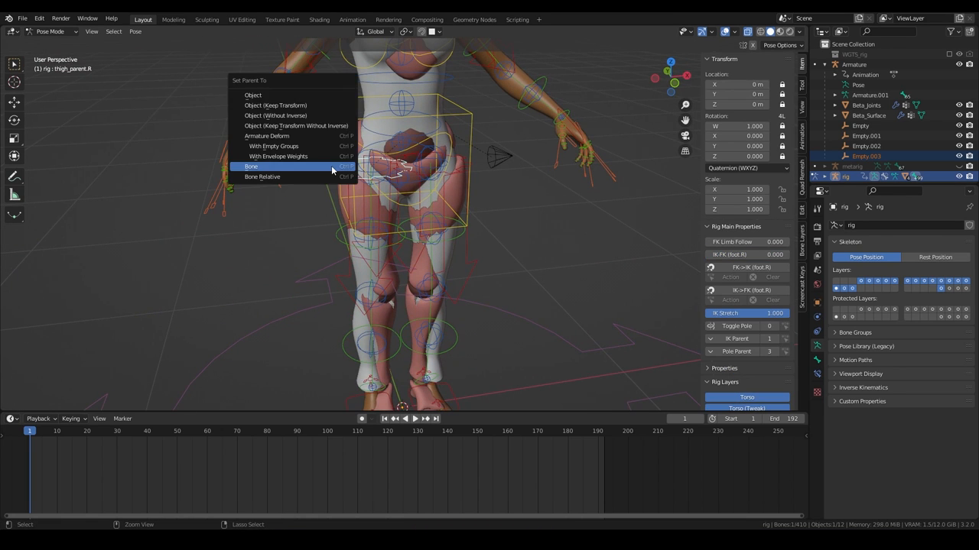
left_click(251, 167)
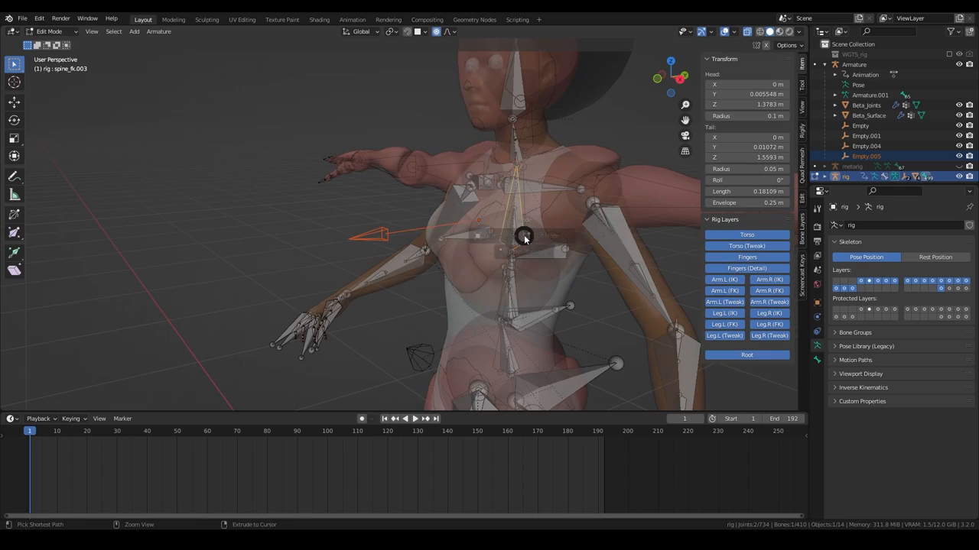
Select the Rigify rig's upper spine bone spine_fk.003 to place Empty.004 and Empty.005.
left_click(49, 32)
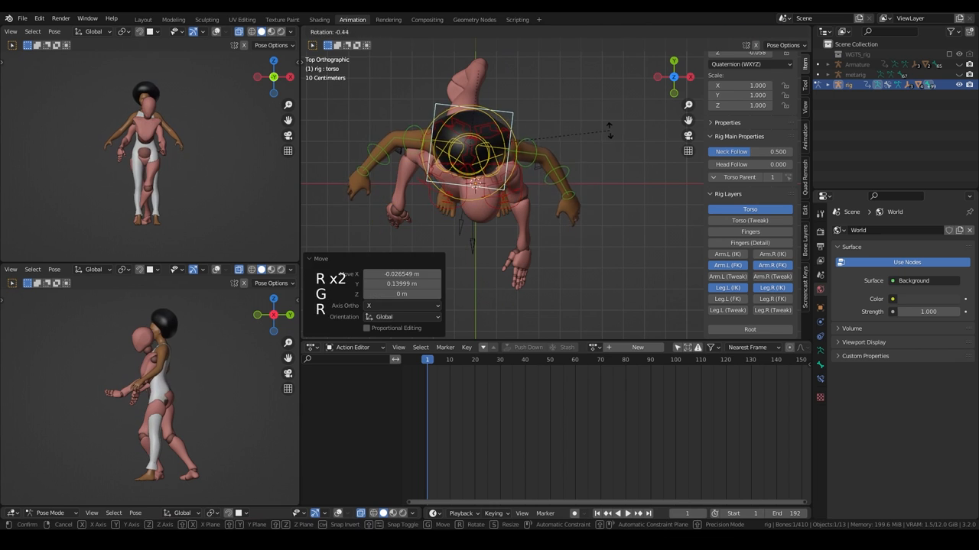
Move and rotate the torso control, then rotate the chest control into the pose.
key("ctrl+tab")
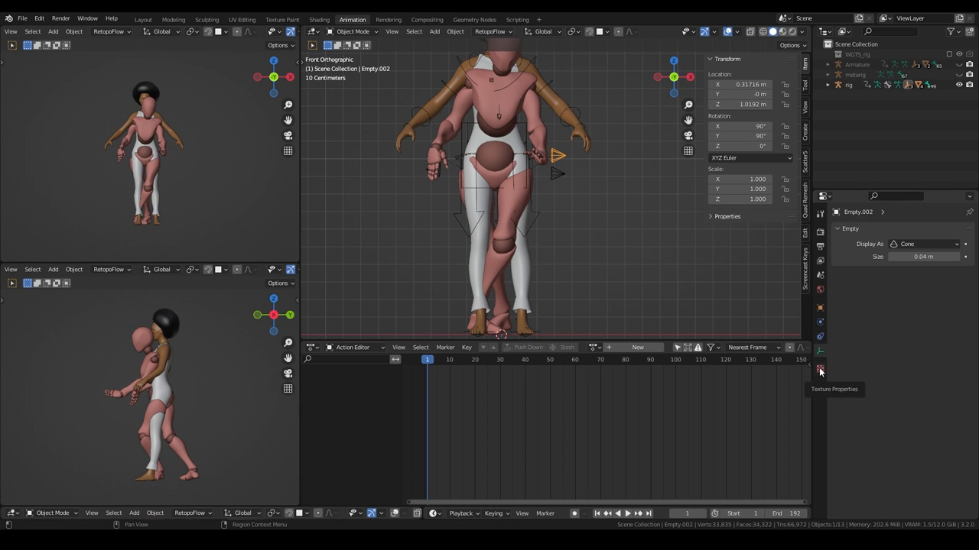
left_click(820, 308)
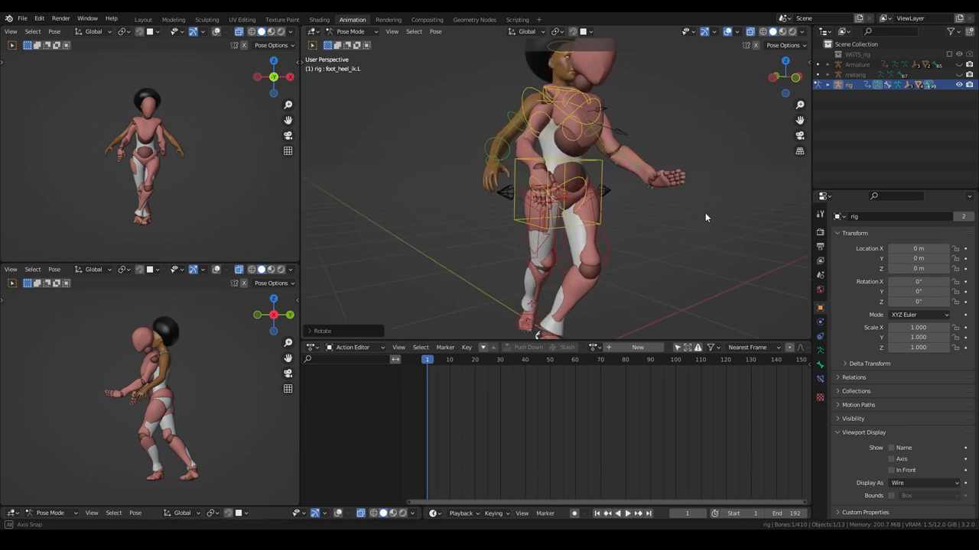
key("r")
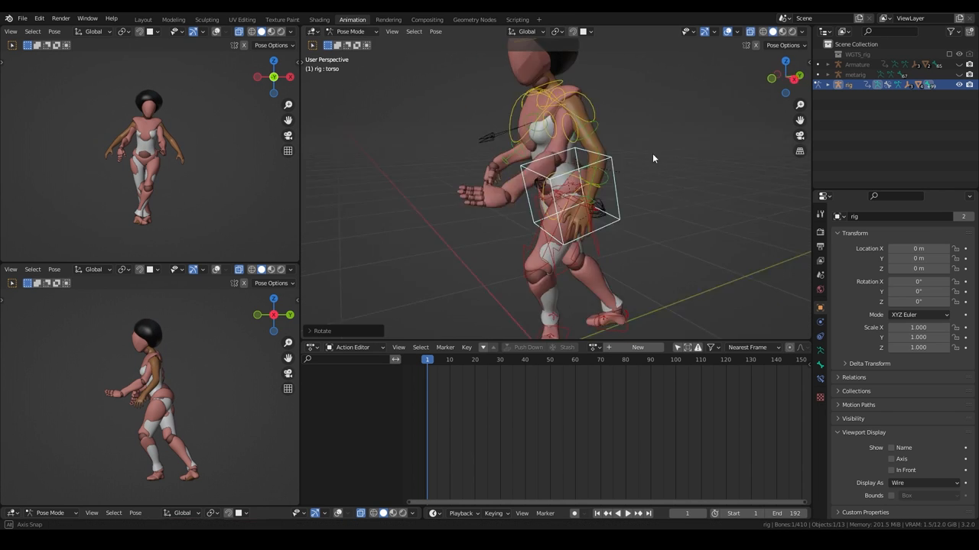
key("g")
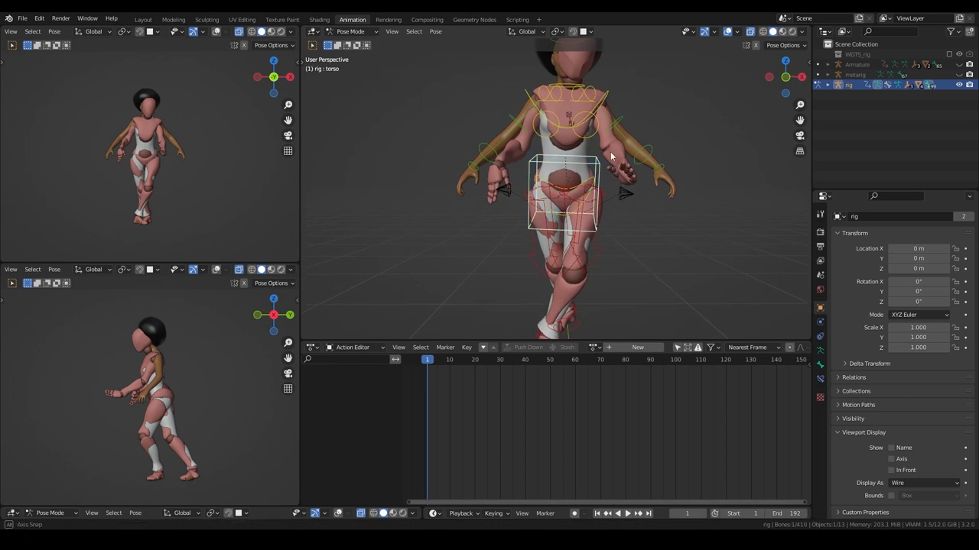
key("r")
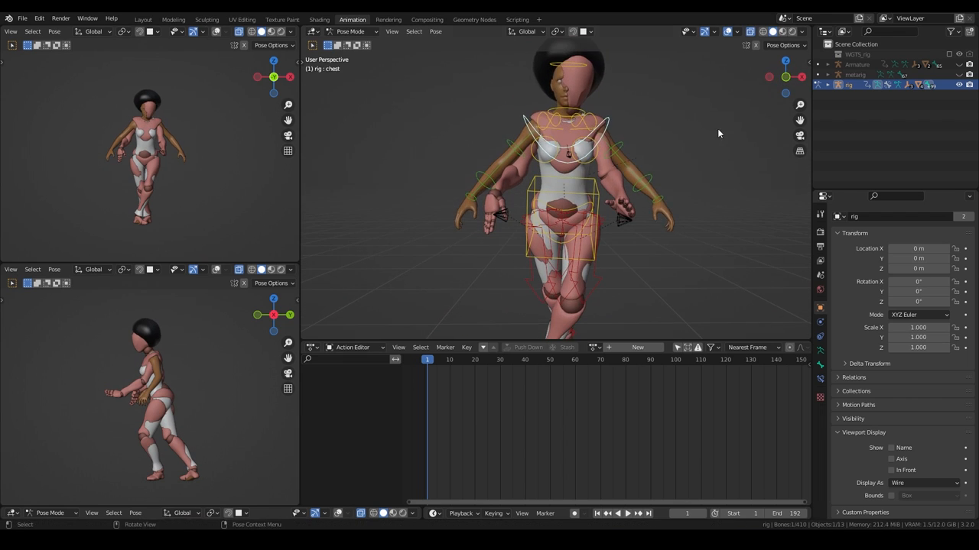
key("r")
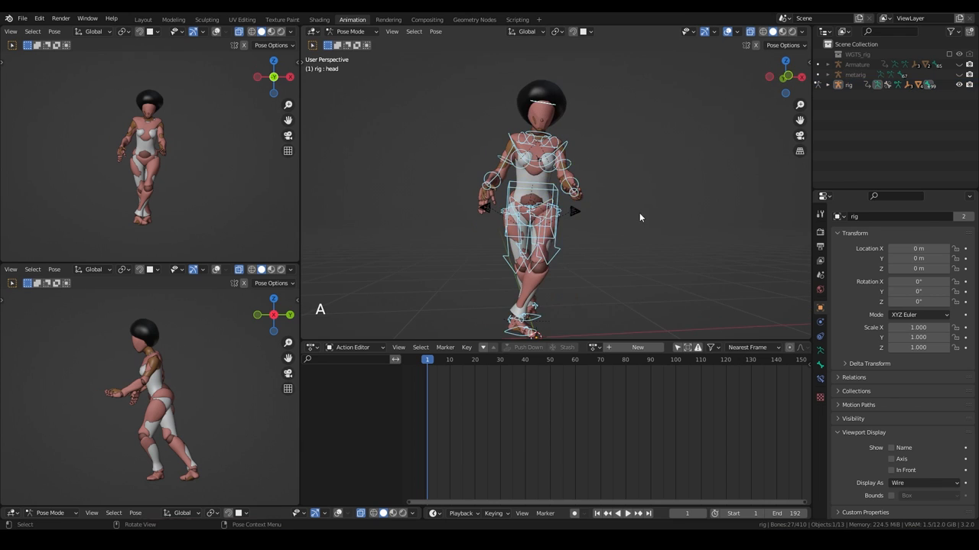
Keyframe every bone's pose at frame 1, then go to frame 10.
left_click(637, 347)
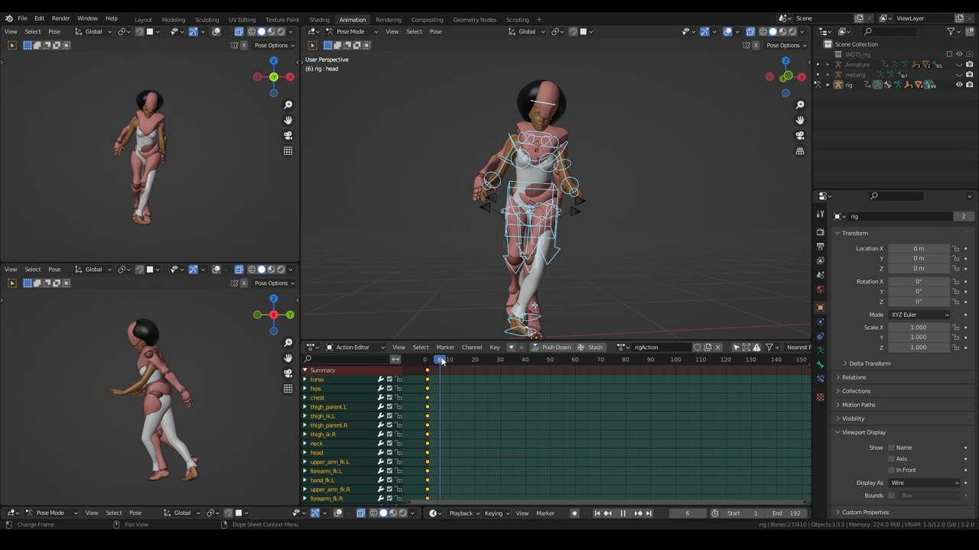
left_click(452, 360)
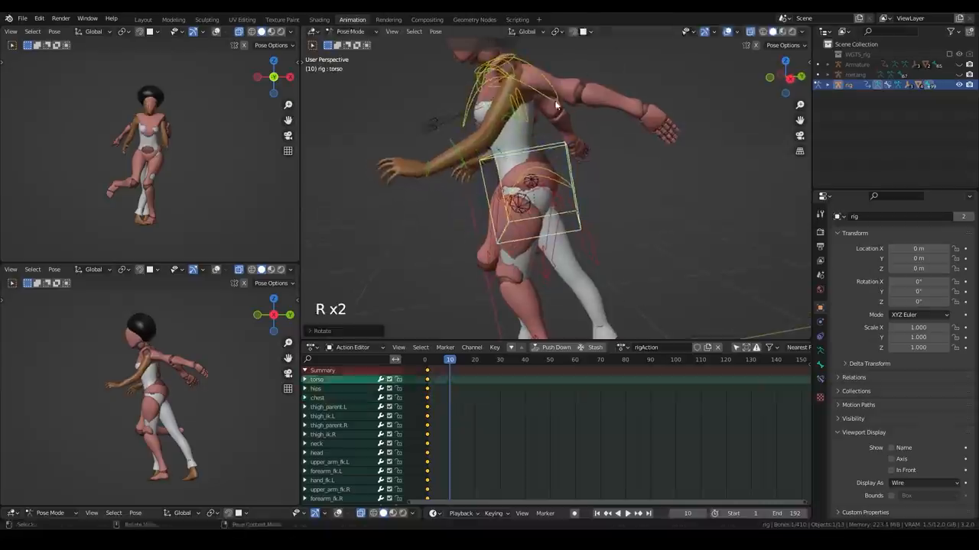
key("space")
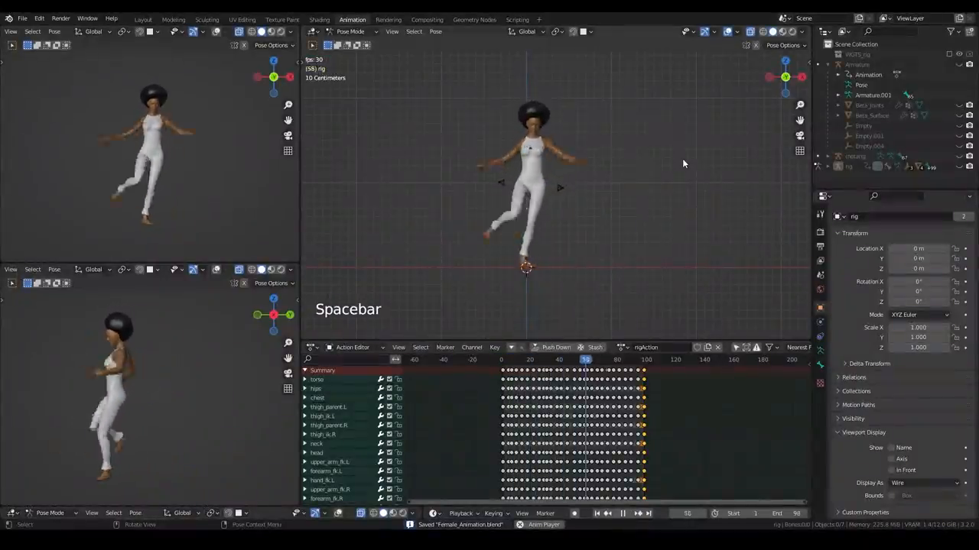
Play the dance, calculate the mixamorig:Hips motion path, and scrub to follow it.
key("space")
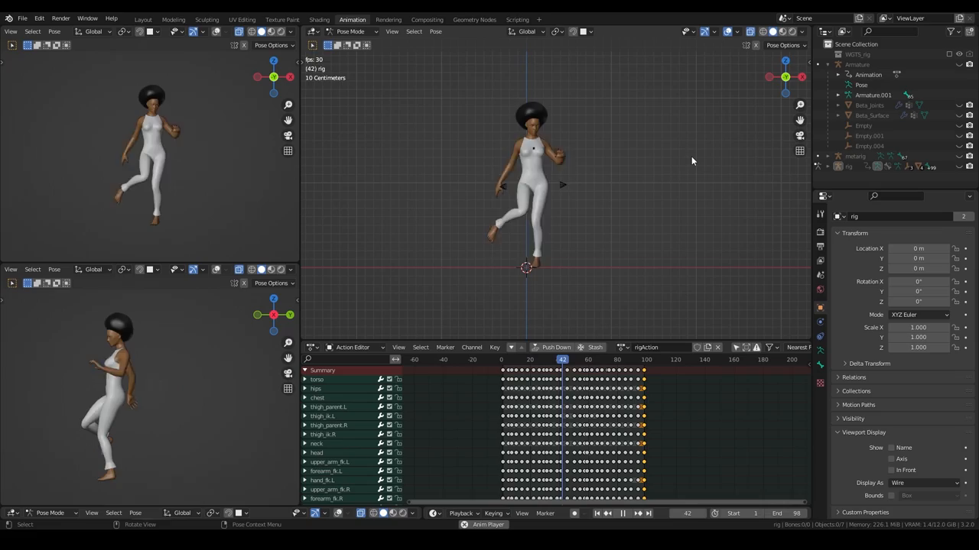
key("ctrl+tab")
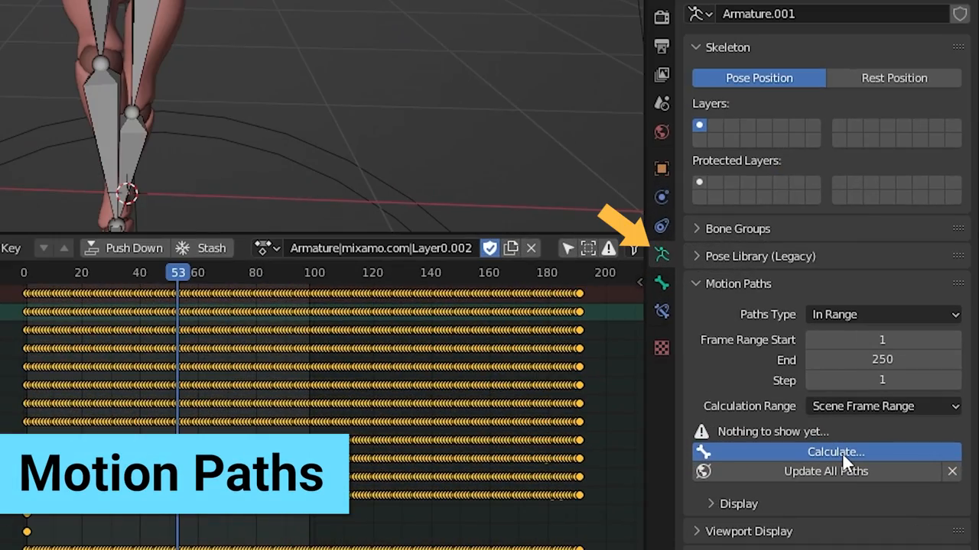
left_click(825, 452)
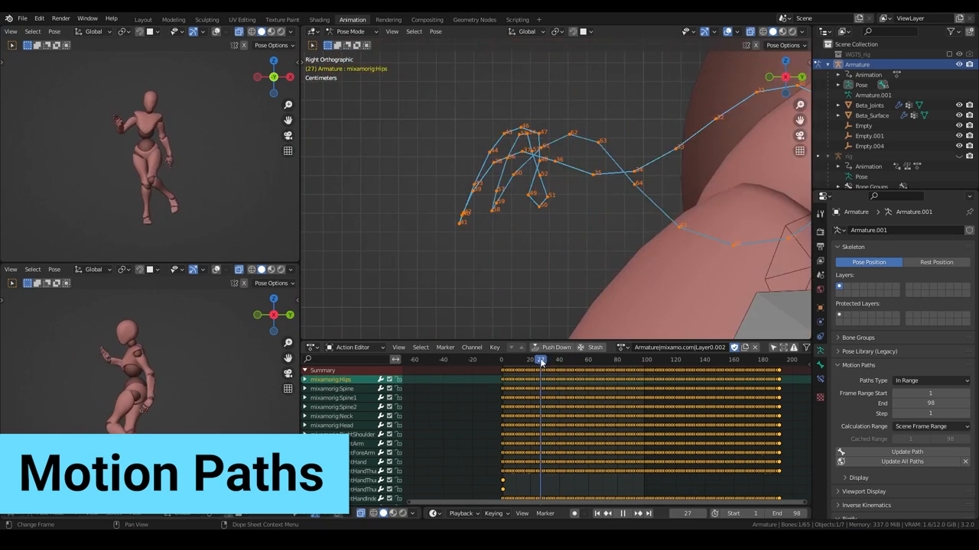
left_click(578, 359)
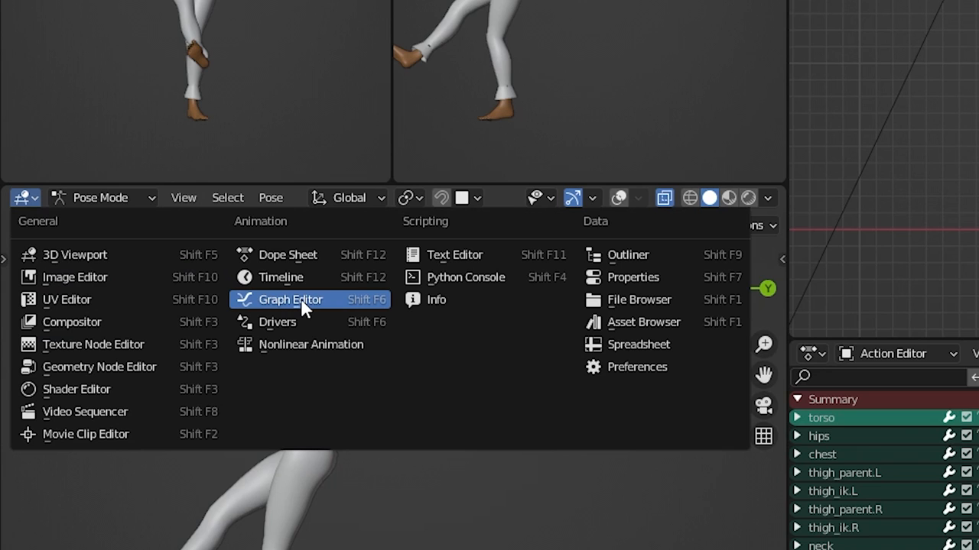
Switch the lower-left editor area to the Graph Editor.
left_click(291, 299)
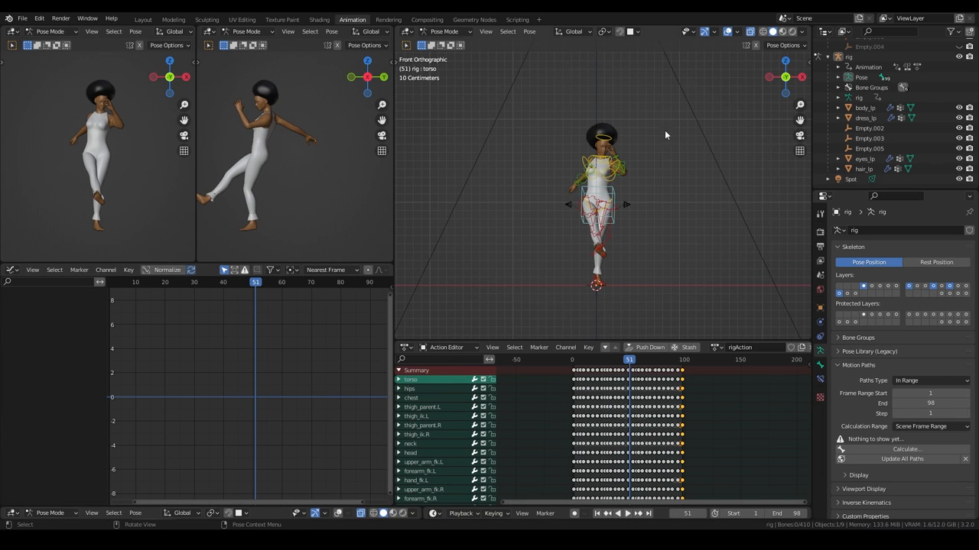
key("space")
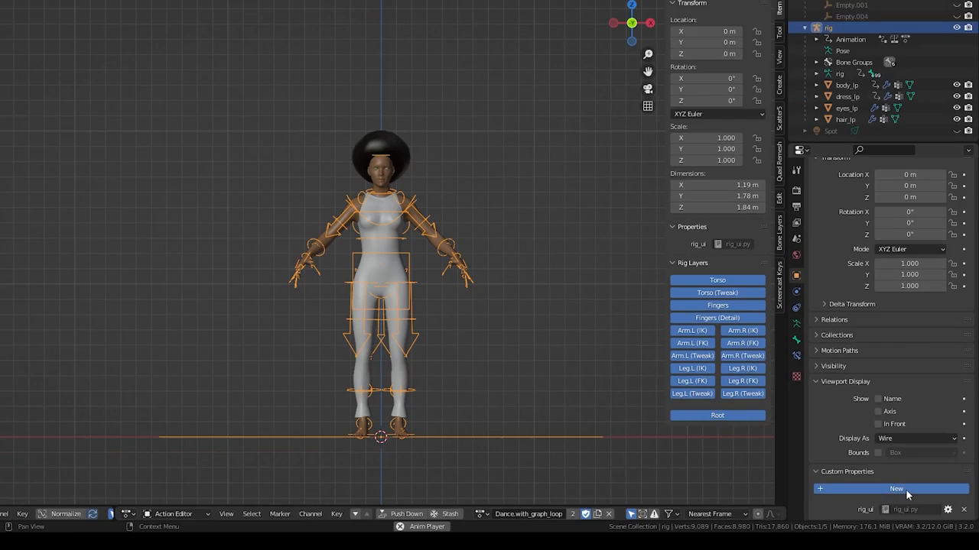
Add a Hide_Legs custom float property to the rig, ranging 0 to 1.
left_click(896, 488)
type("Hide_Legs")
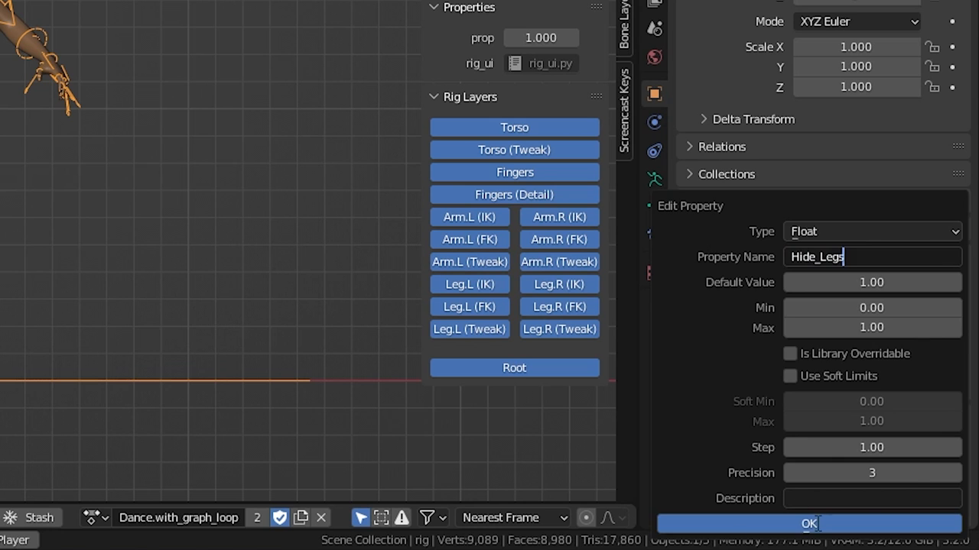
left_click(808, 524)
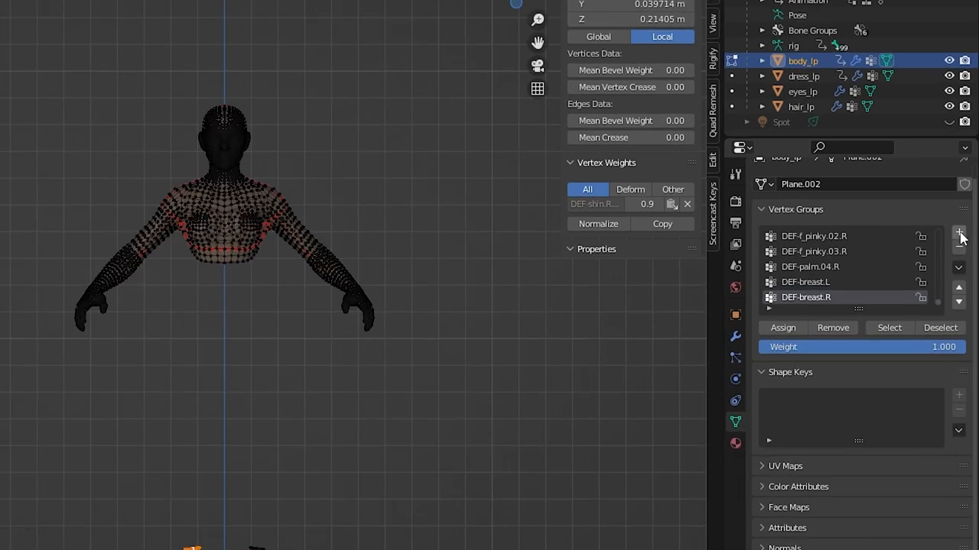
Assign the selected arm and shoulder vertices to the Hide_Arms vertex group, then exit Edit Mode.
left_click(959, 232)
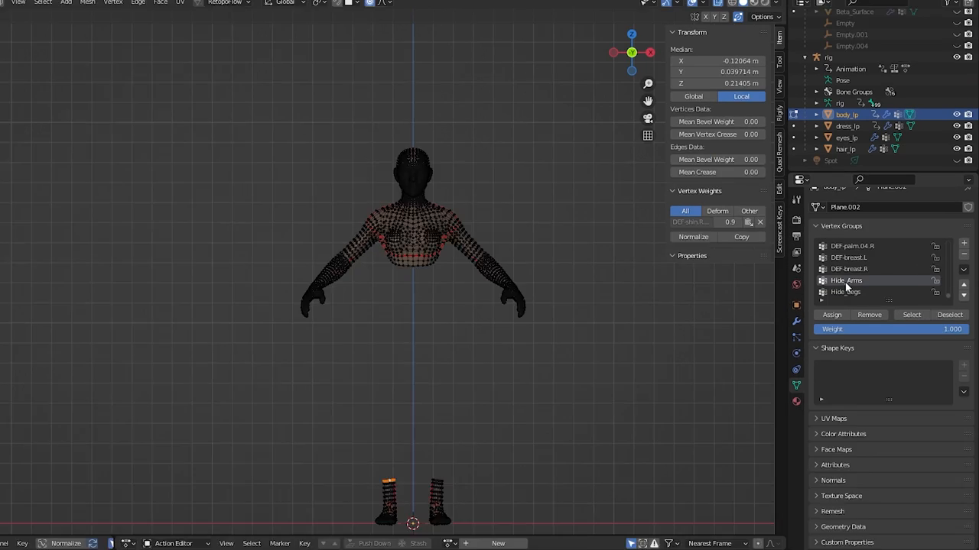
left_click(848, 309)
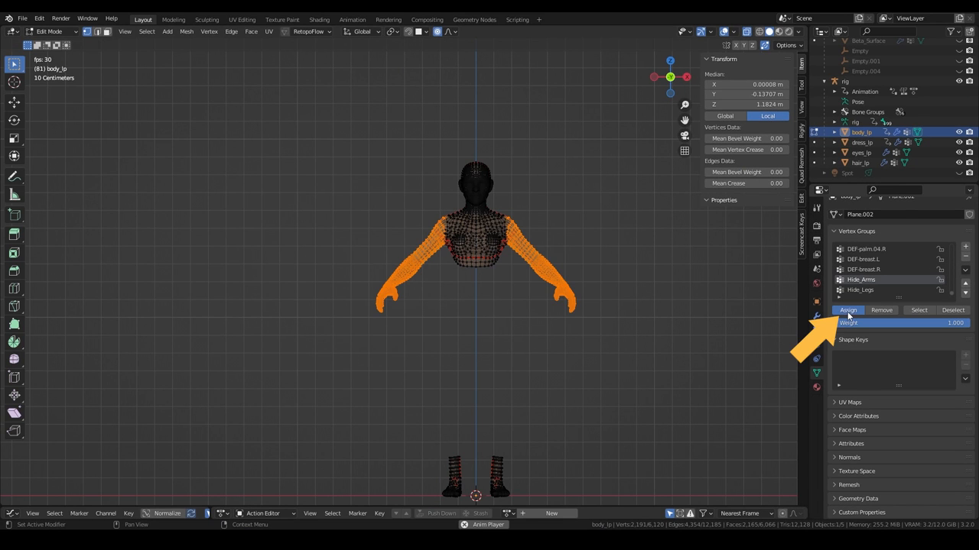
left_click(952, 310)
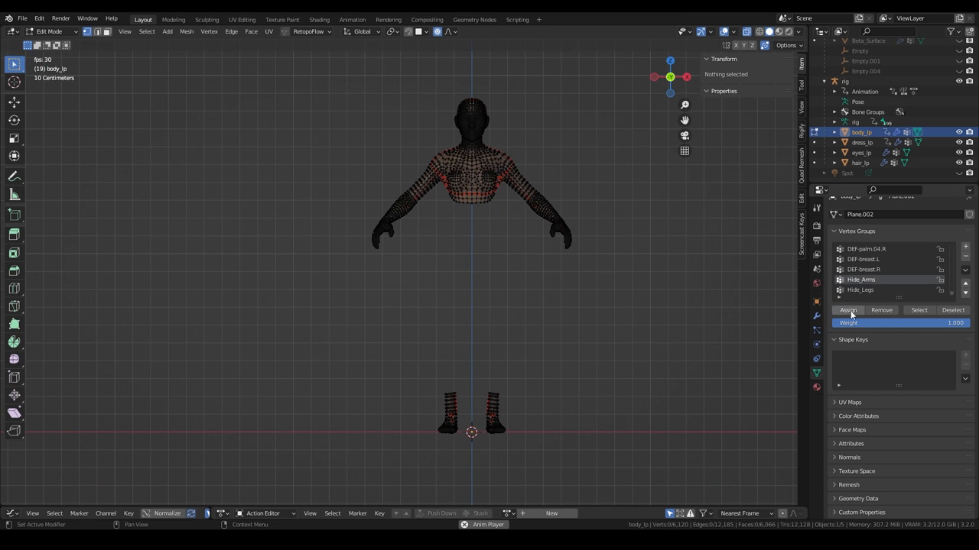
key("Numpad1")
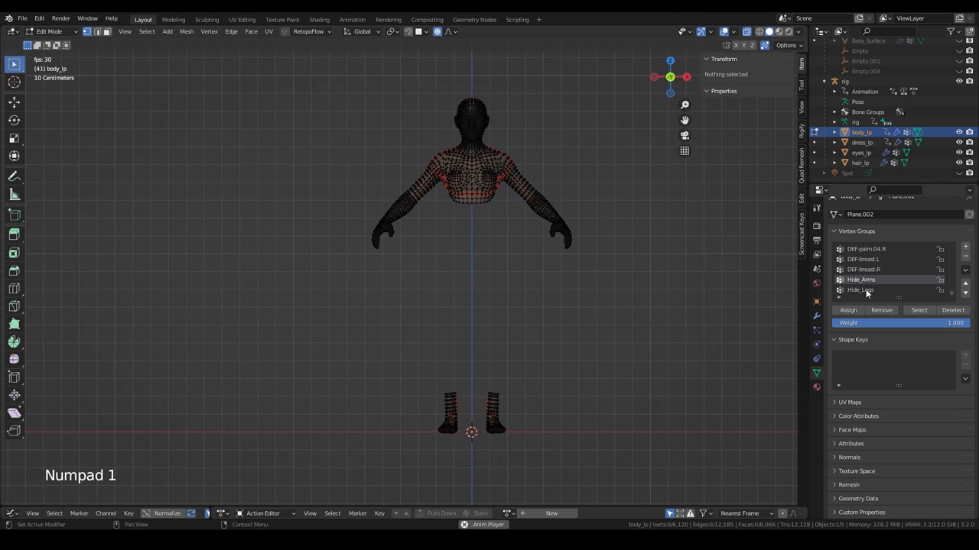
key("Tab")
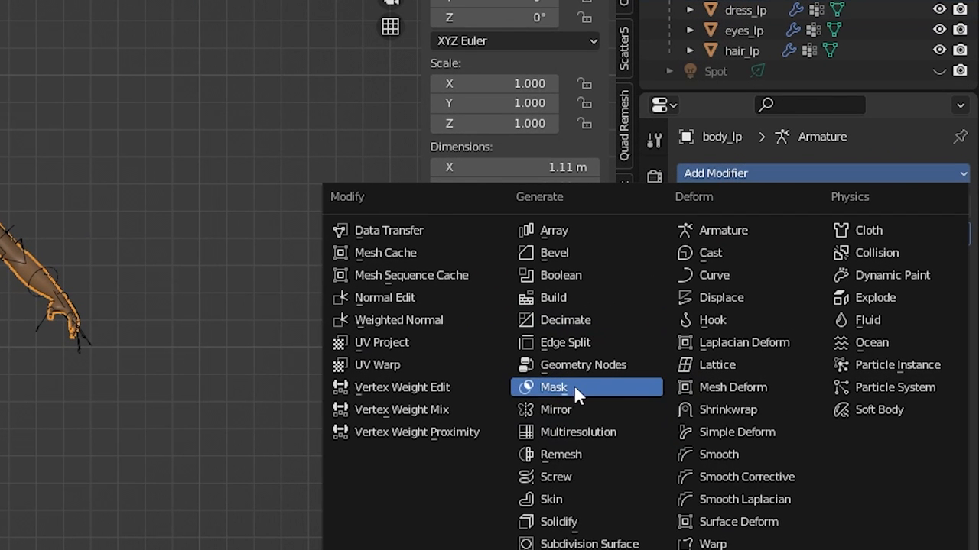
Add a Mask modifier whose visibility driver averages a Single Property from the rig's ["Hide_Arms"].
left_click(553, 386)
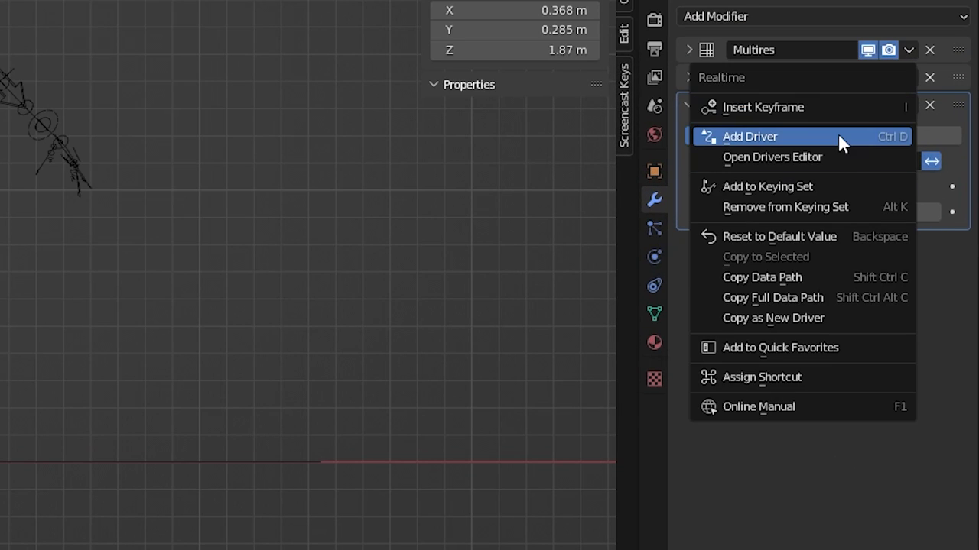
left_click(749, 136)
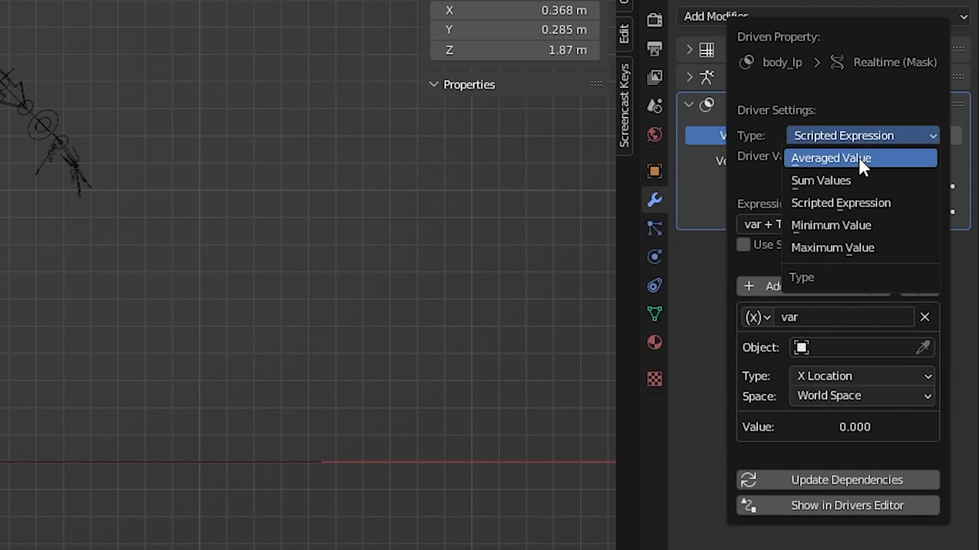
left_click(830, 157)
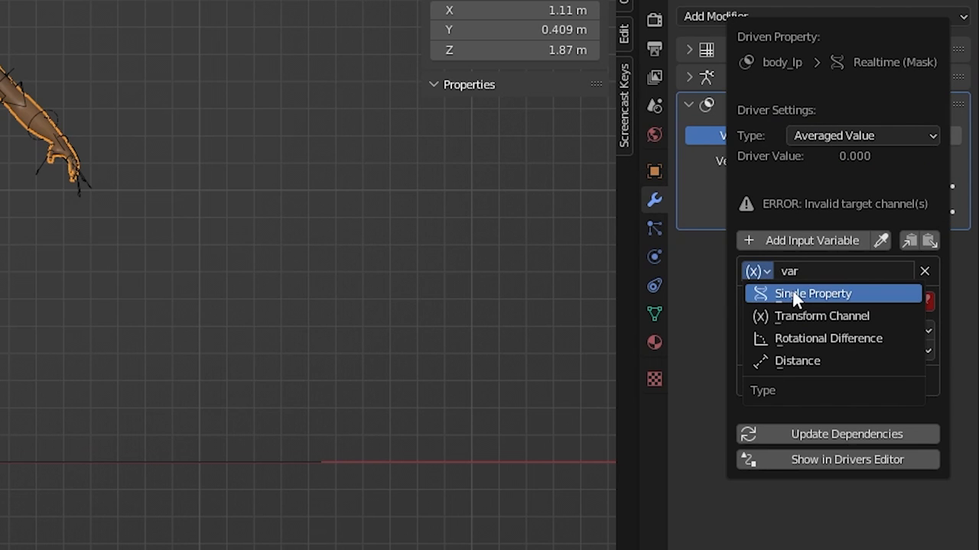
left_click(812, 294)
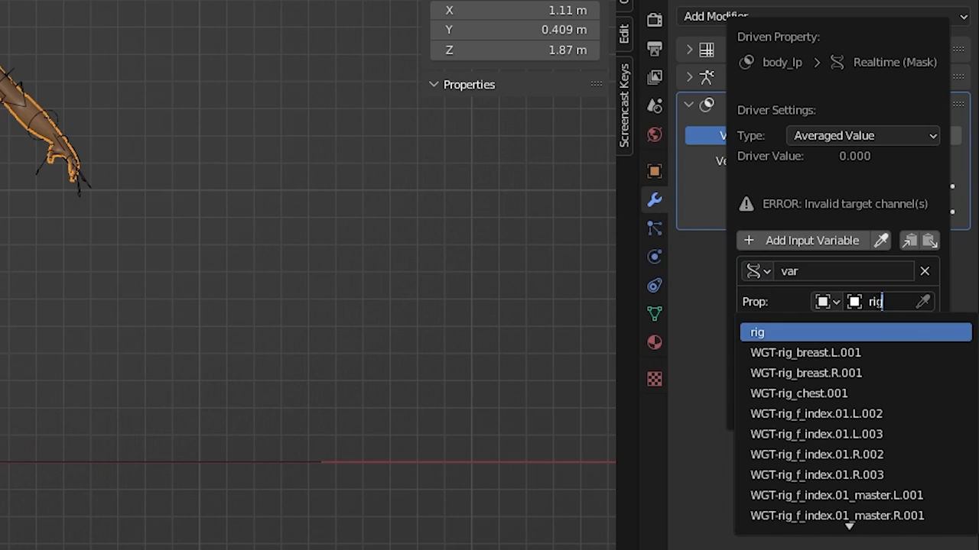
left_click(757, 332)
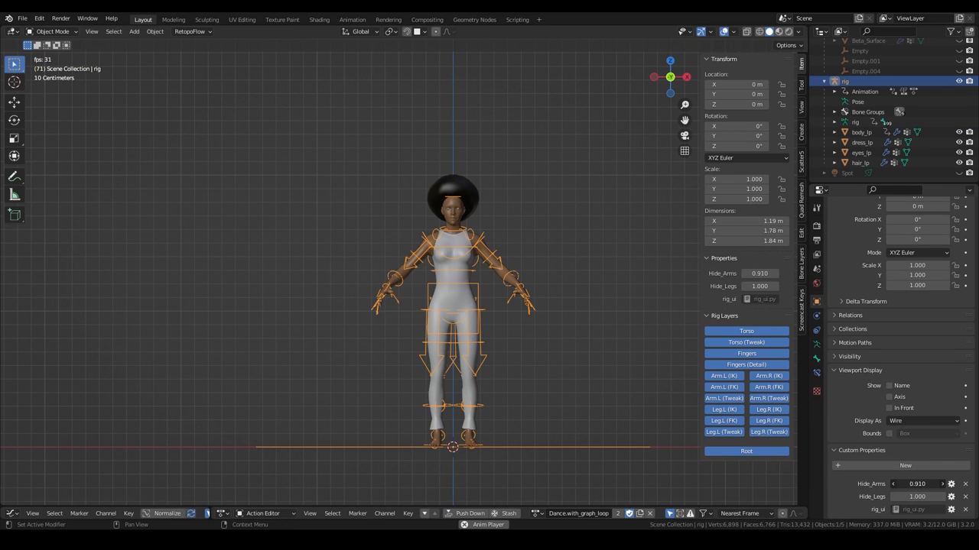
On body_lp, drive the second Mask modifier's visibility with the rig's ["Hide_Legs"] property.
left_click(861, 132)
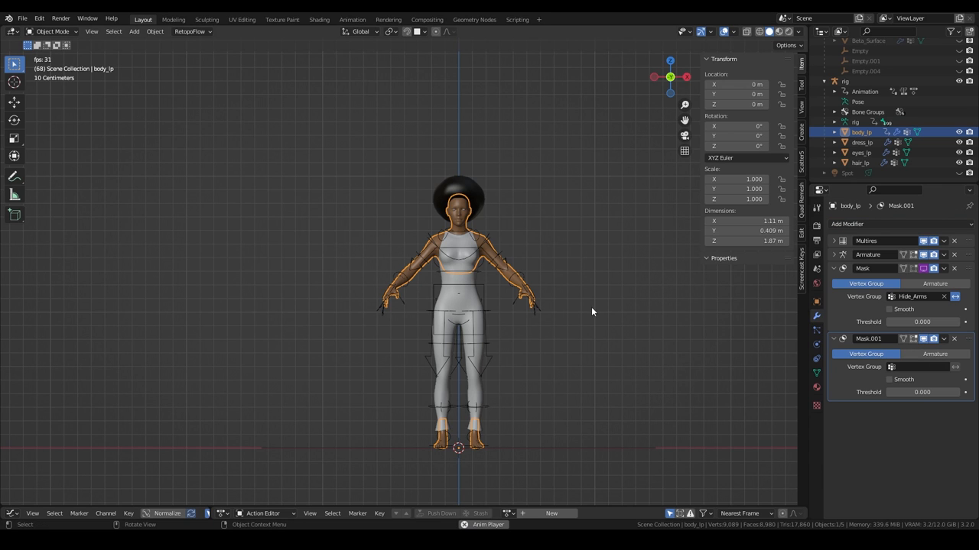
left_click(918, 367)
type("[\"Hide_Legs\"]")
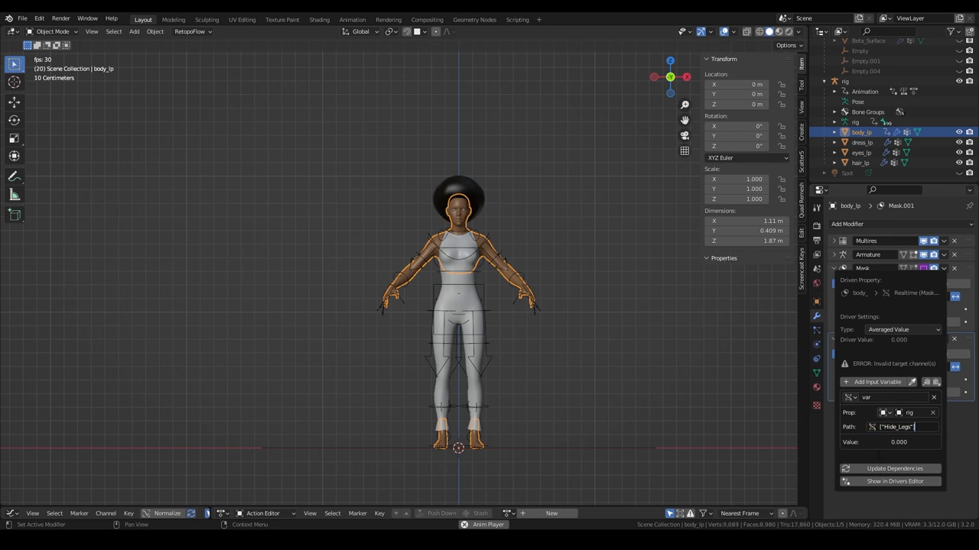
left_click(861, 142)
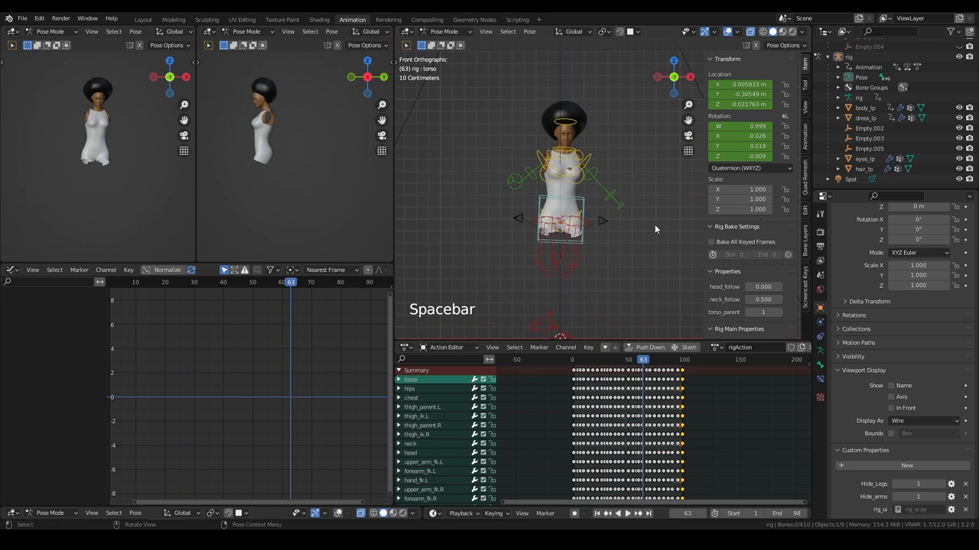
Play the dance, then move and remove jittery torso X Location keyframes and replay to check.
key("shift+left")
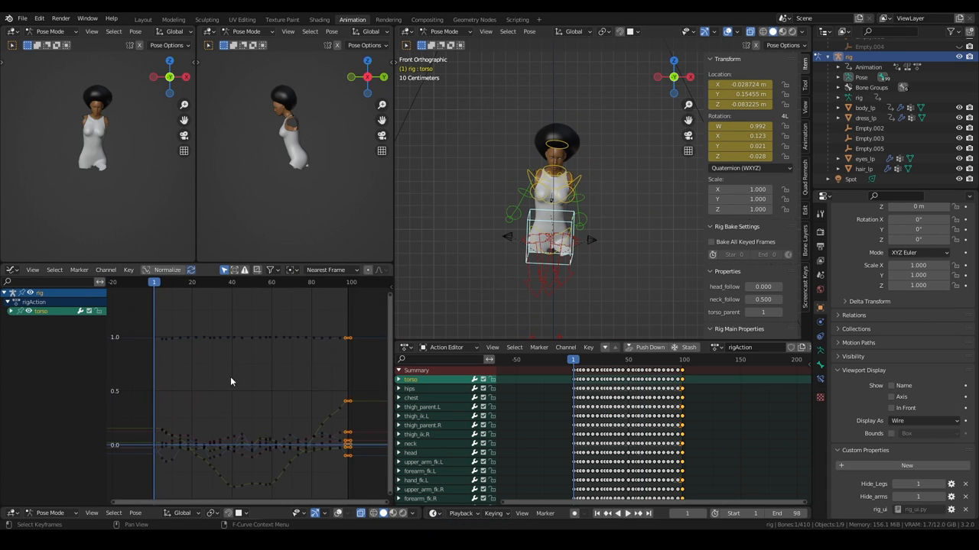
left_click(15, 310)
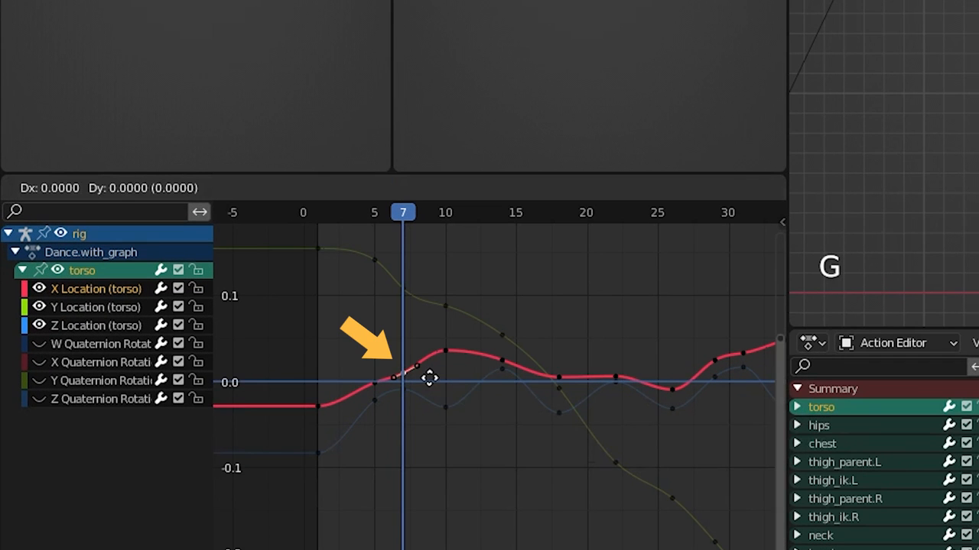
key("ctrl+z")
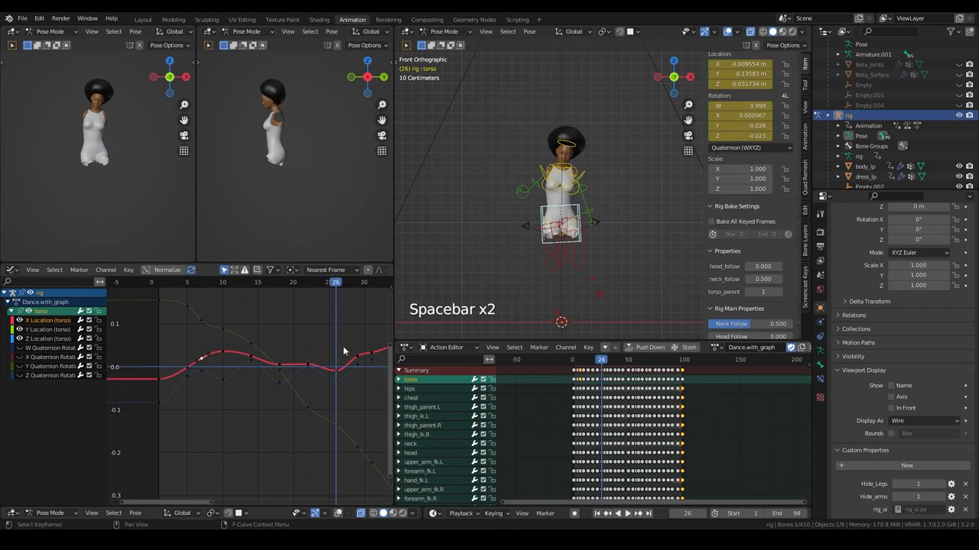
key("space")
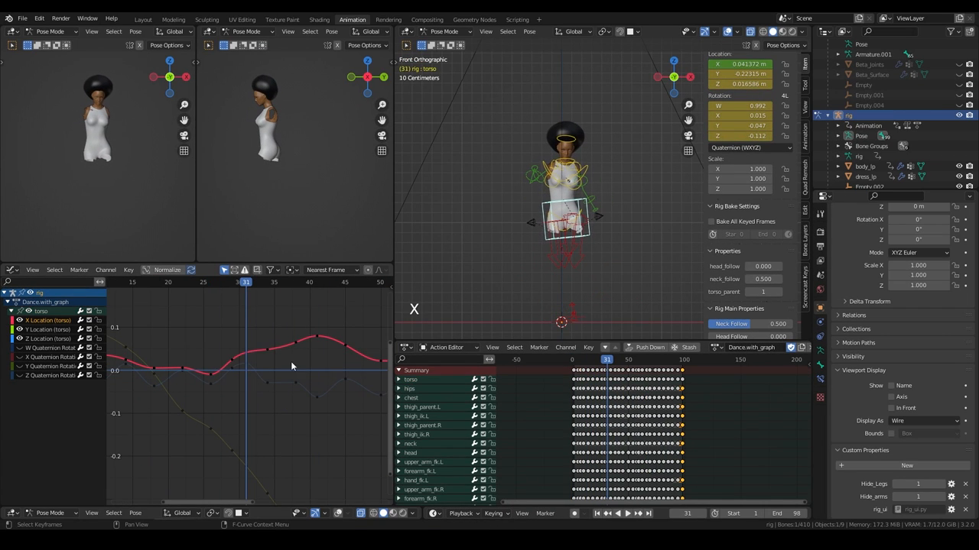
key("g")
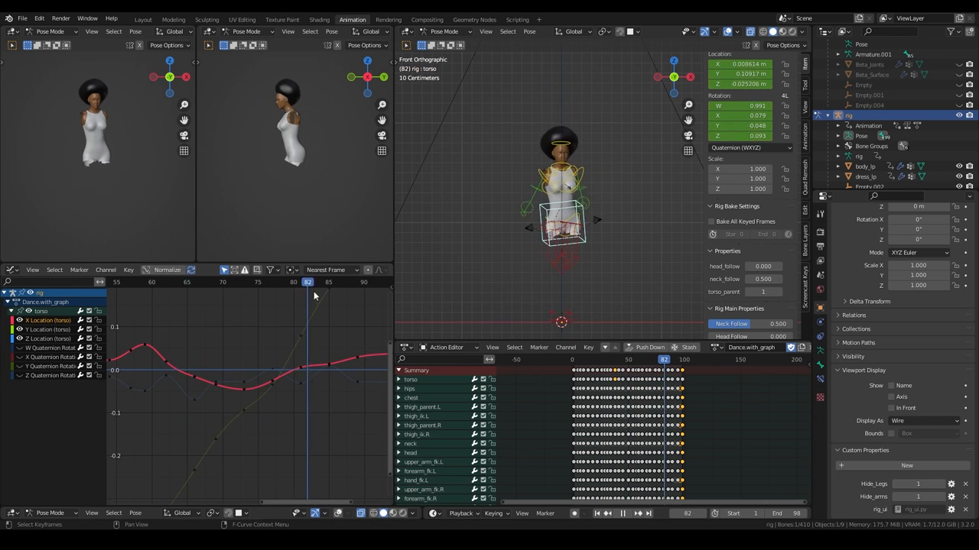
key("g")
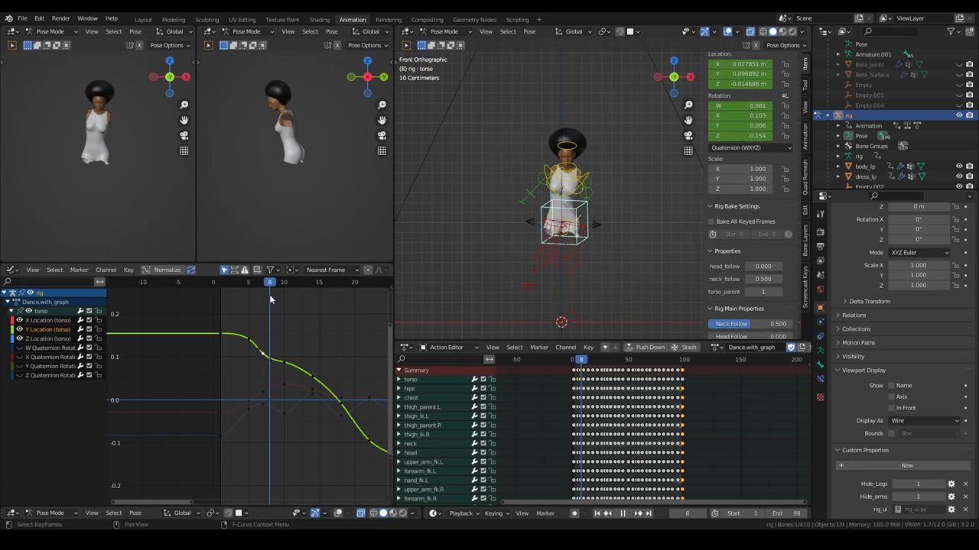
key("space")
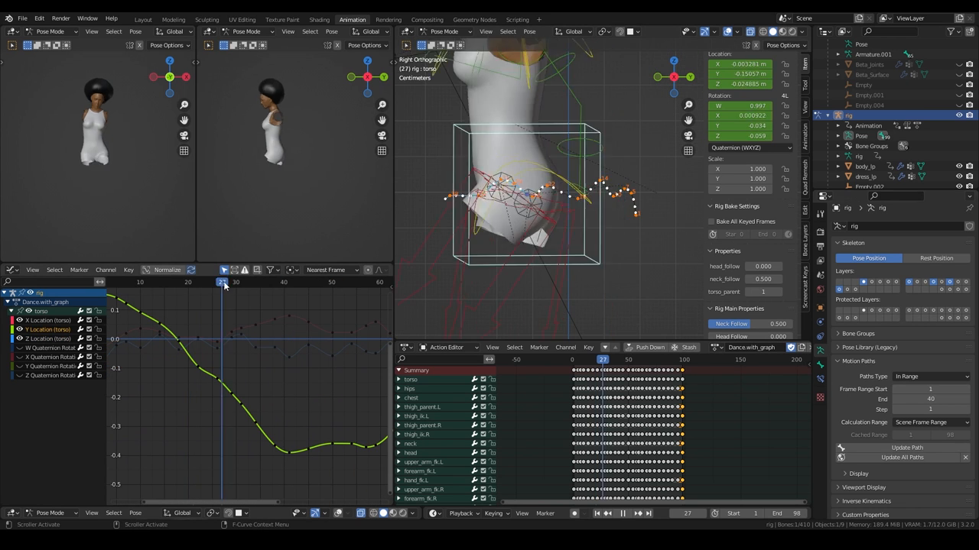
Fine-move a torso Y Location keyframe and extend the motion path to frames 1–98.
key("g")
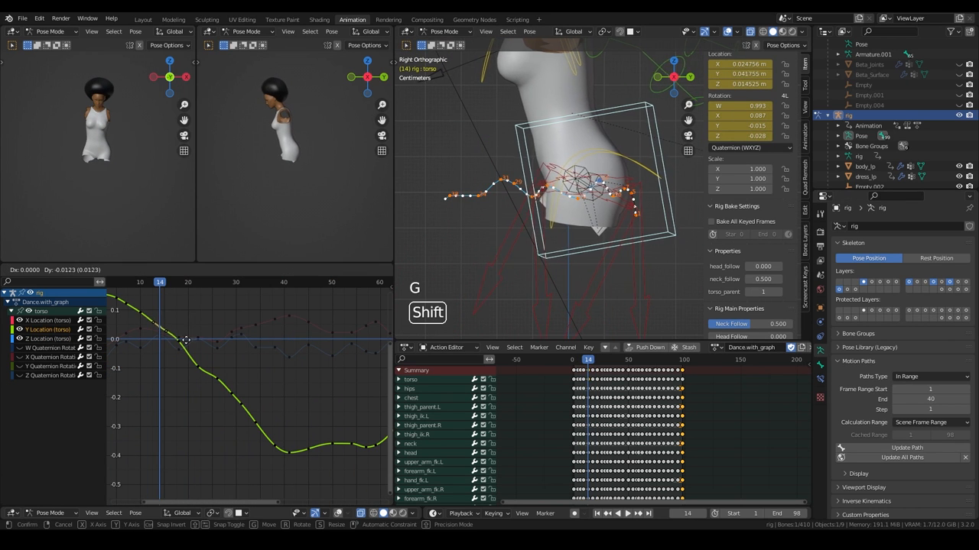
key("q")
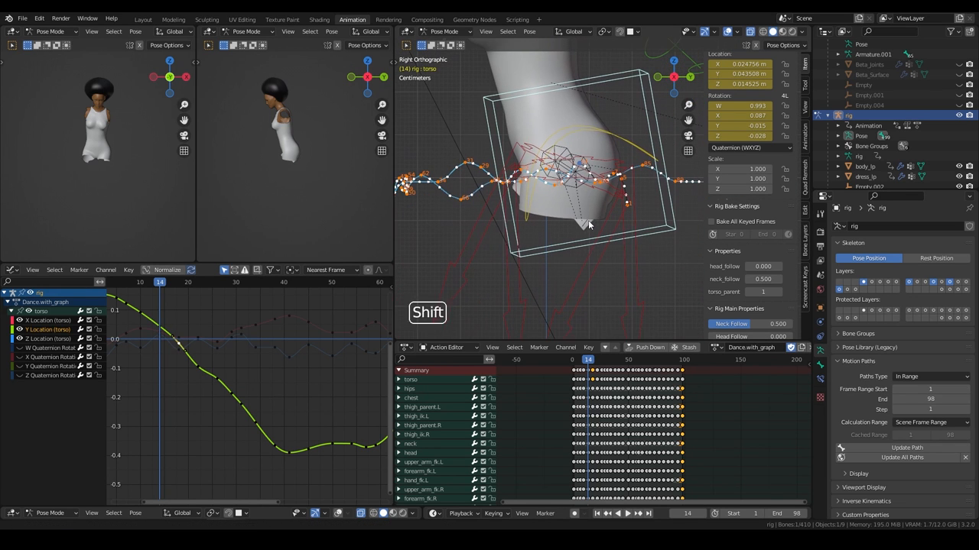
right_click(907, 432)
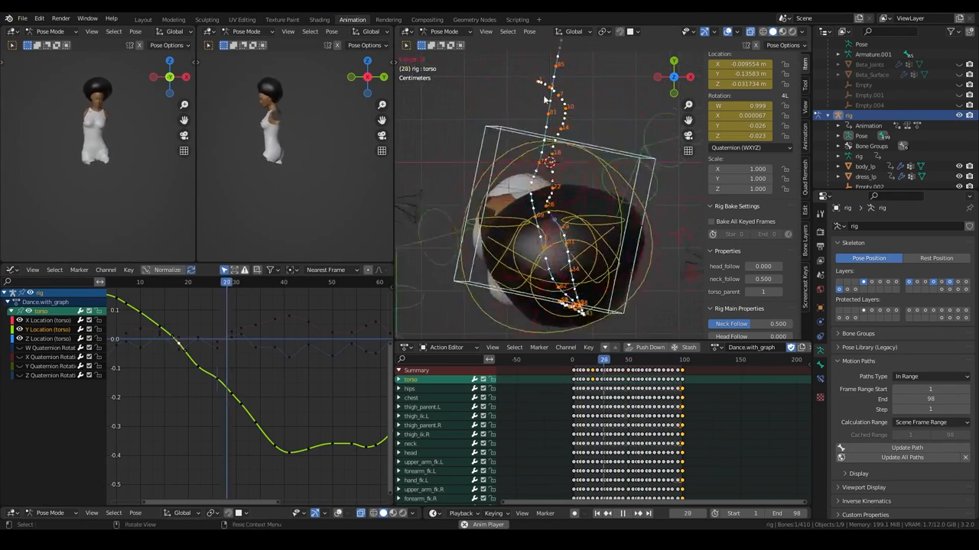
Inspect the torso motion path from Top Orthographic and shift an X Location keyframe.
key("space")
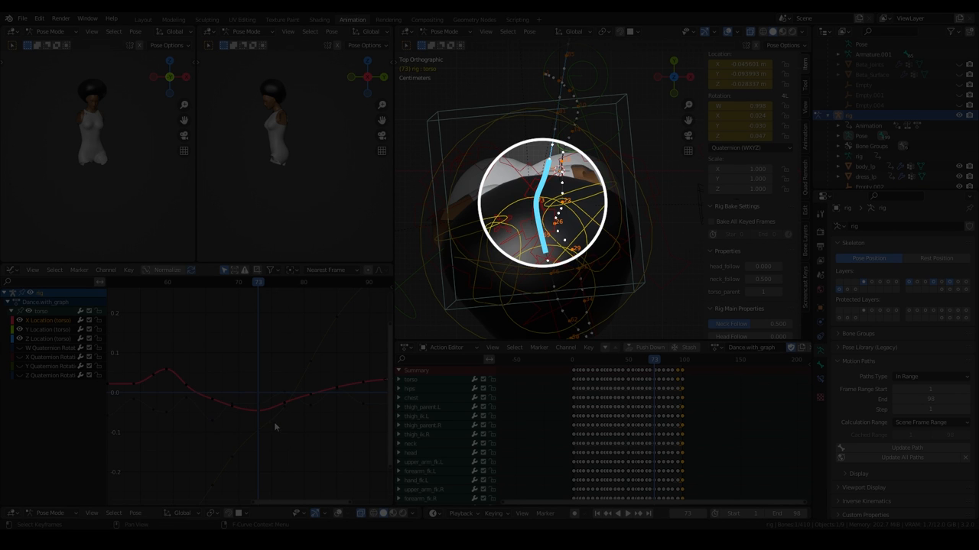
key("g")
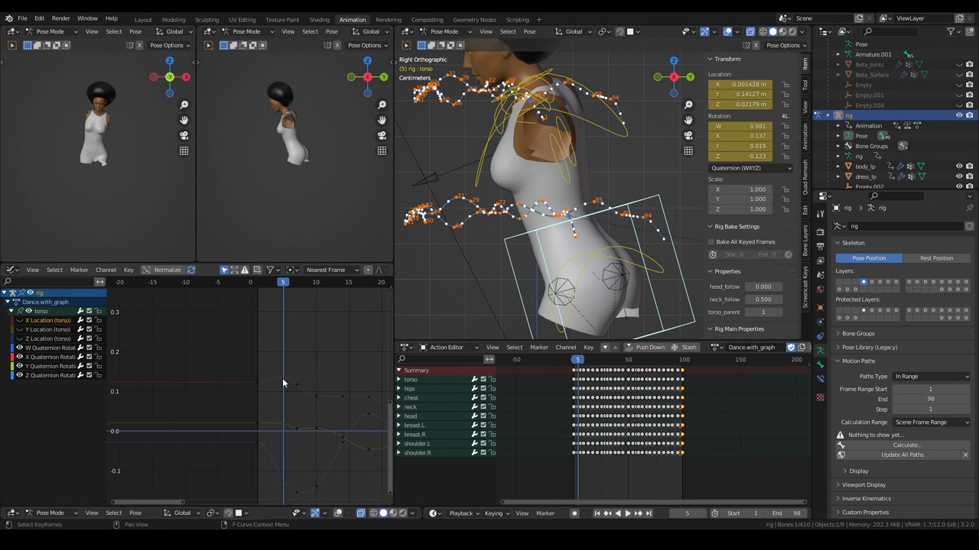
Lower the X Quaternion Rotation spike, update the torso path, then view the head at frame 2.
key("g")
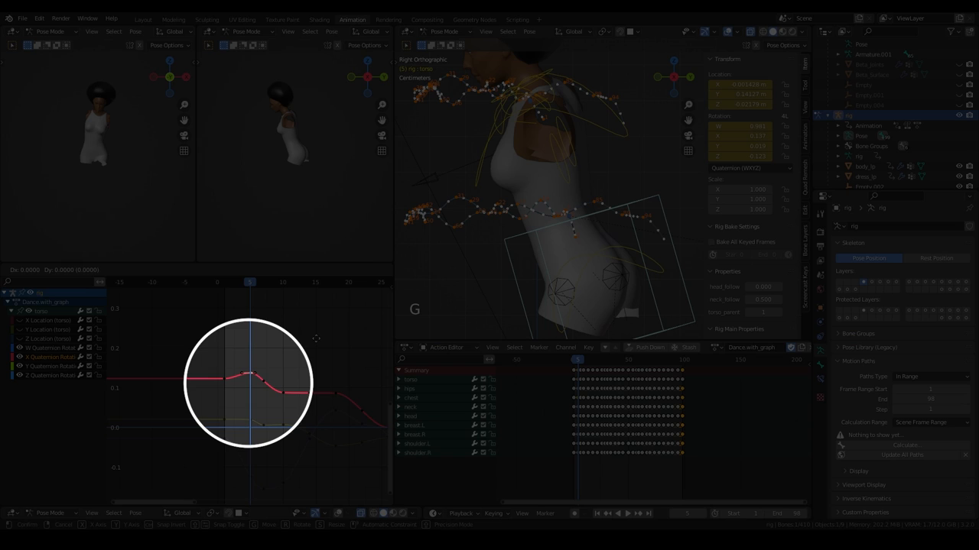
key("shift")
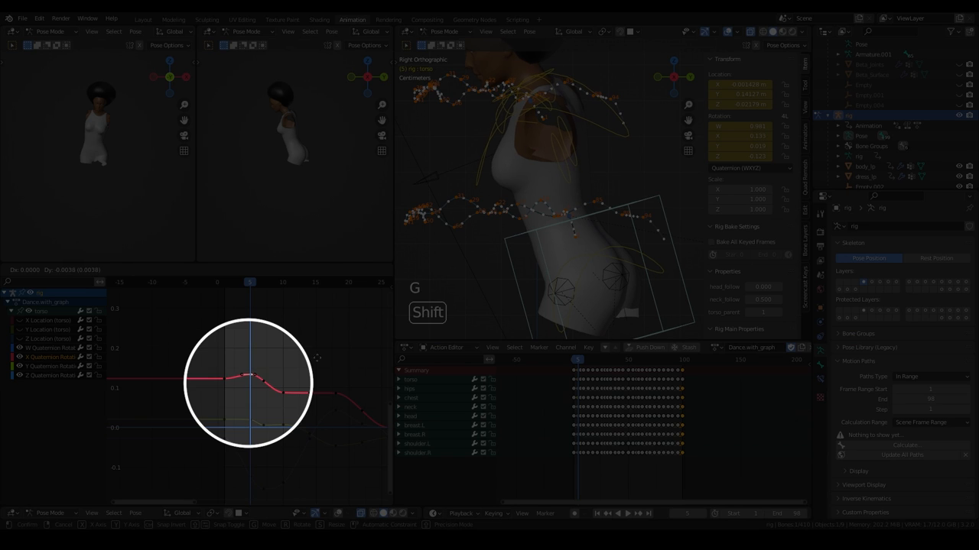
key("q")
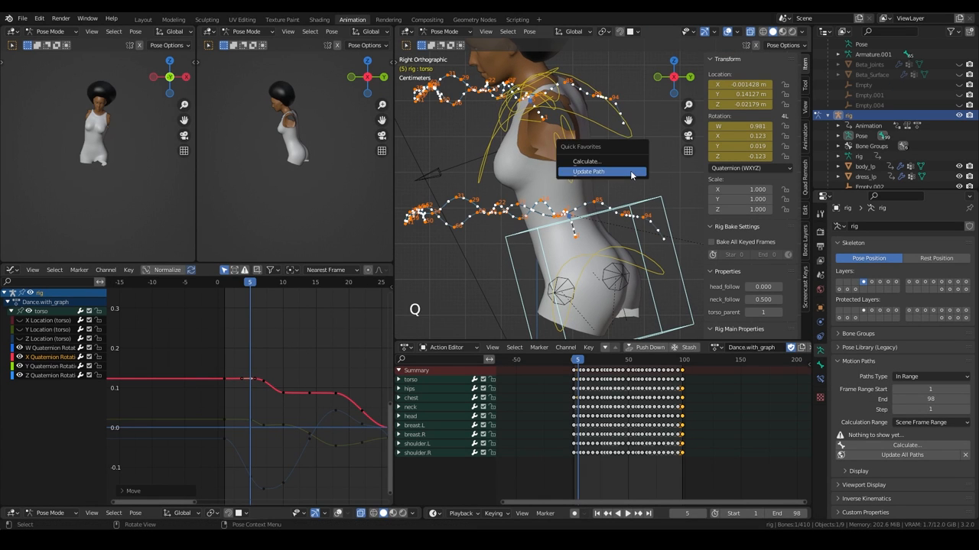
left_click(589, 171)
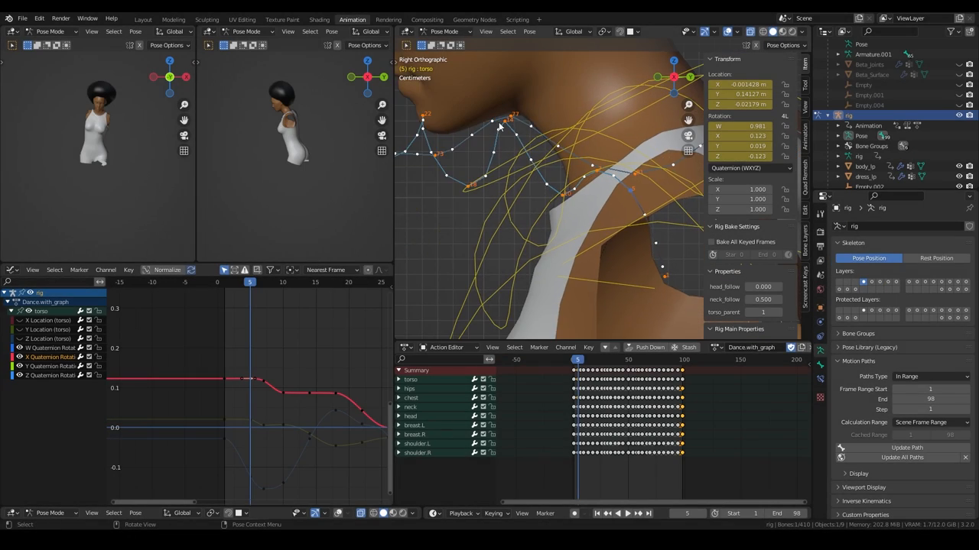
key("space")
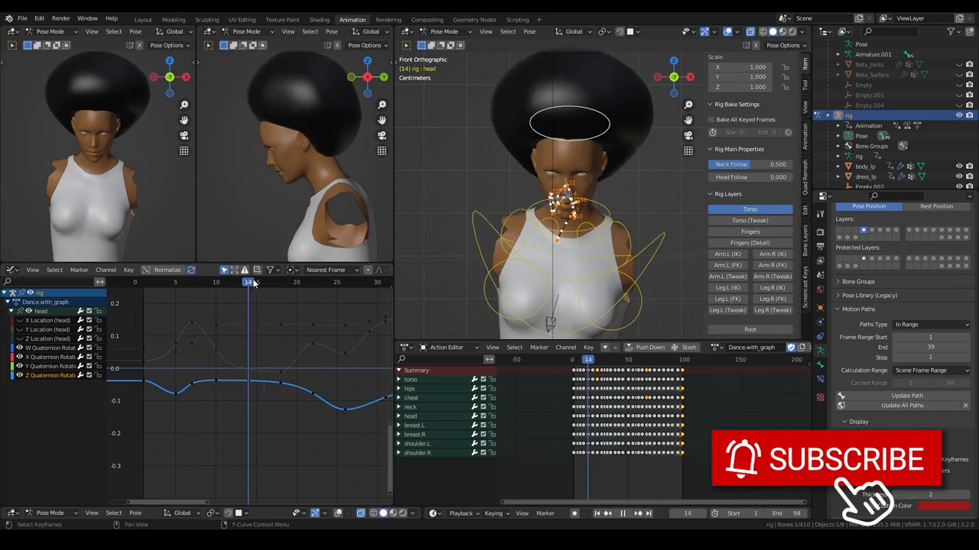
left_click(150, 282)
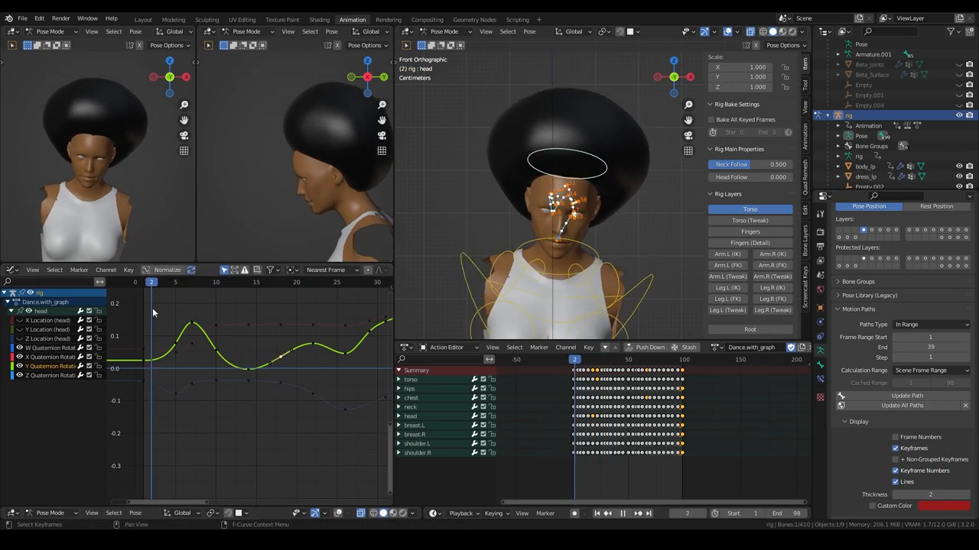